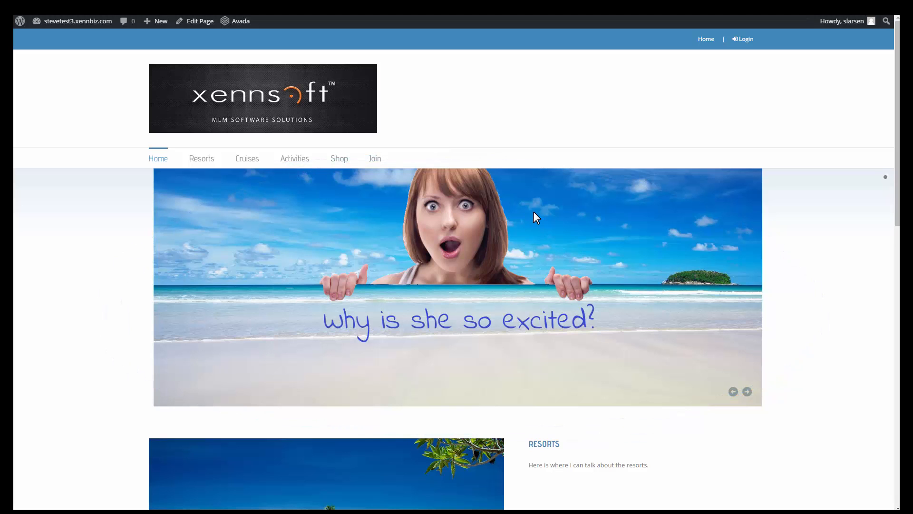
Scroll the home page and follow the Resorts menu entry to the Products page
{"action": "scroll", "scroll_direction": "down", "scroll_amount": 3}
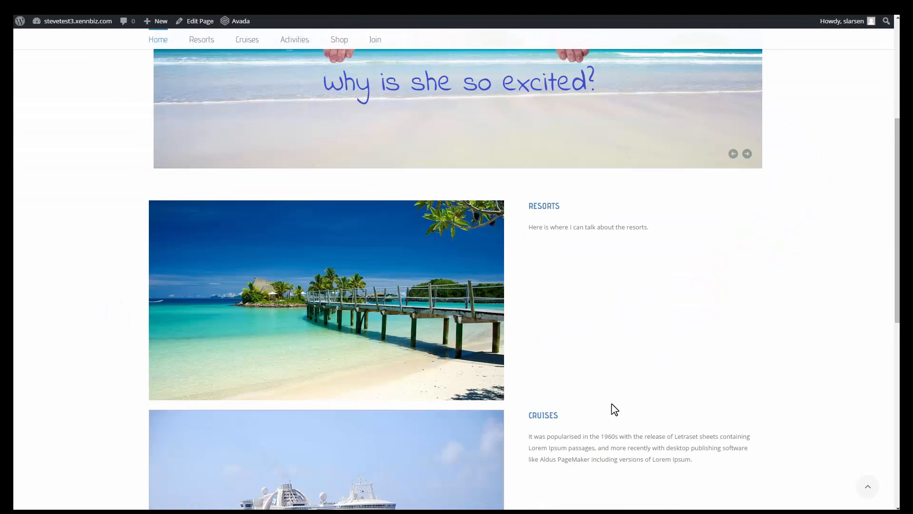
{"action": "scroll", "scroll_direction": "down", "scroll_amount": 3}
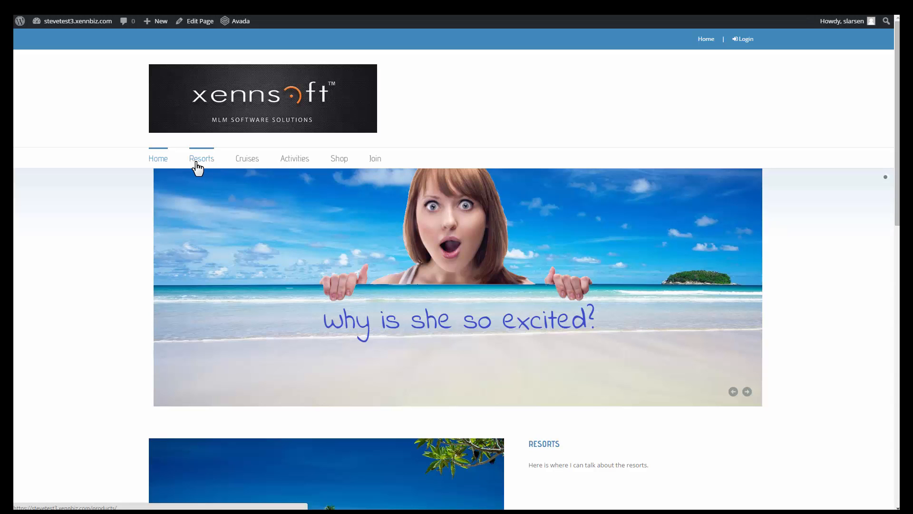
{"action": "mouse_move", "coordinate": [198, 169]}
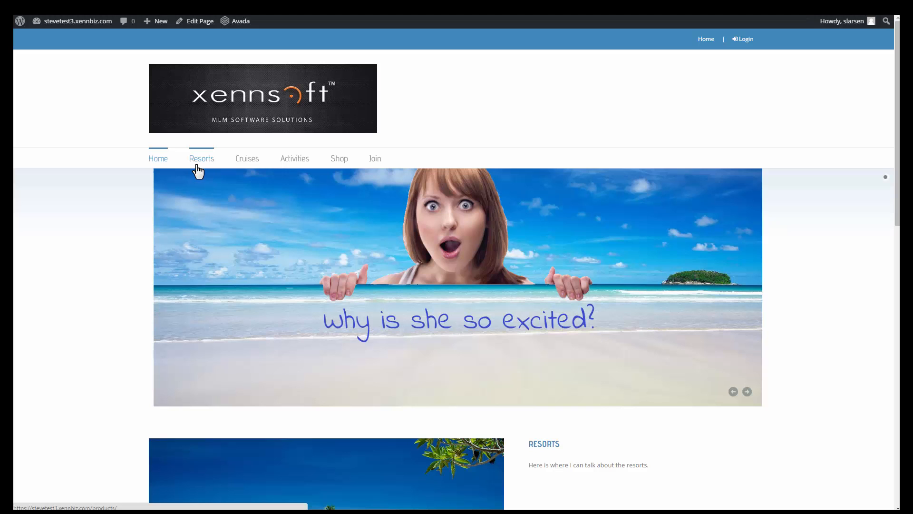
{"action": "left_click", "coordinate": [201, 158]}
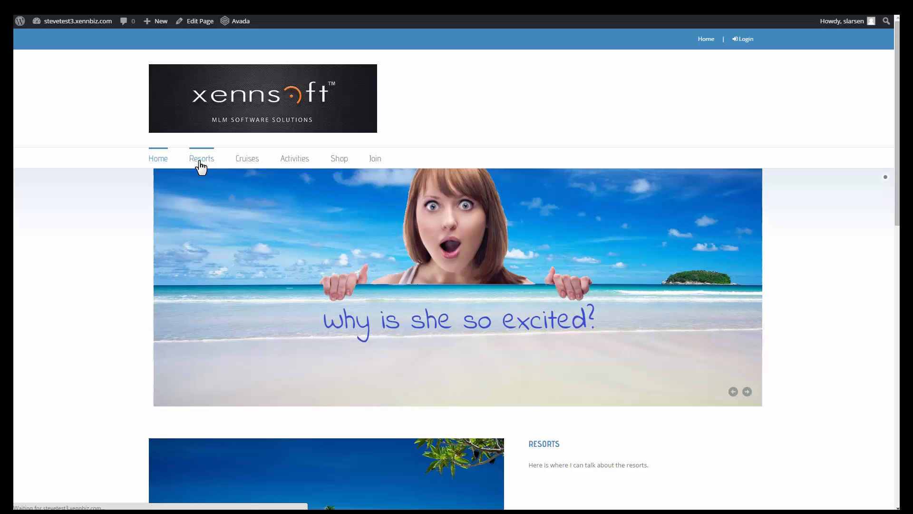
{"action": "left_click", "coordinate": [201, 158]}
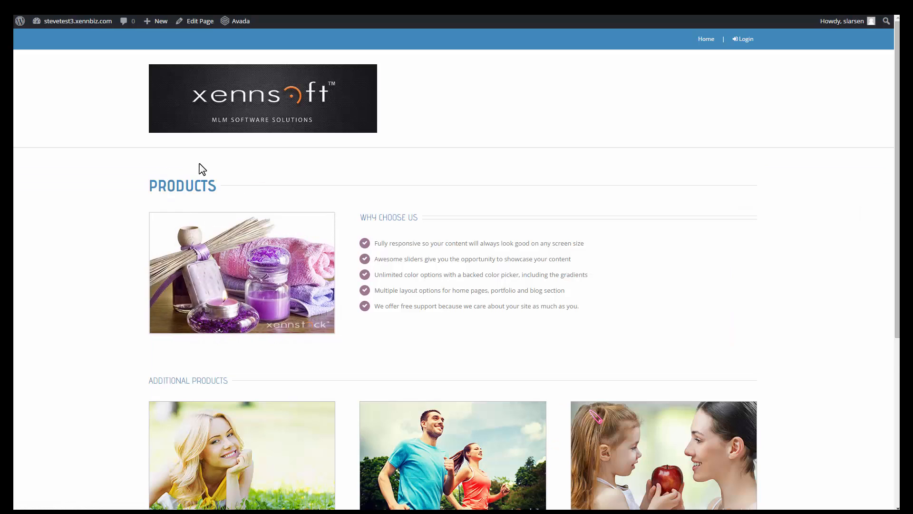
{"action": "scroll", "scroll_direction": "down", "scroll_amount": 3}
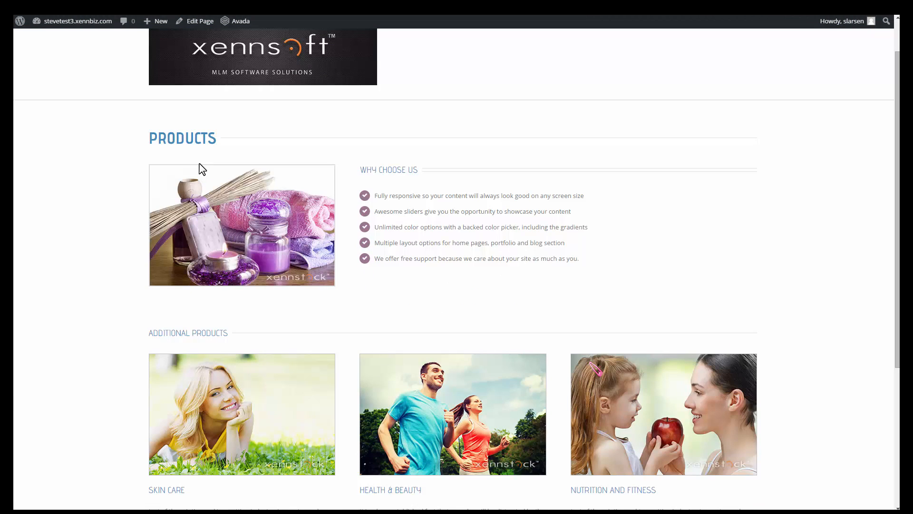
{"action": "mouse_move", "coordinate": [96, 49]}
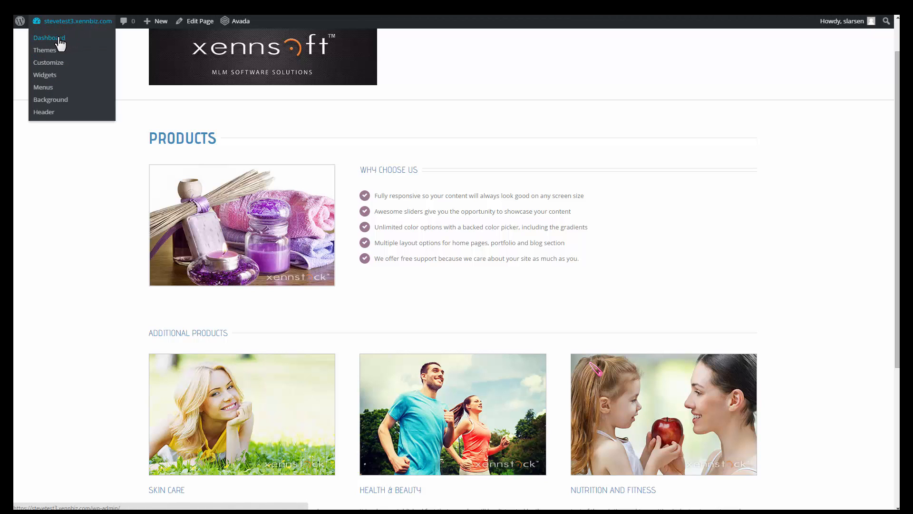
From the Dashboard, add a new page and title it 'Resorts'
{"action": "left_click", "coordinate": [49, 38]}
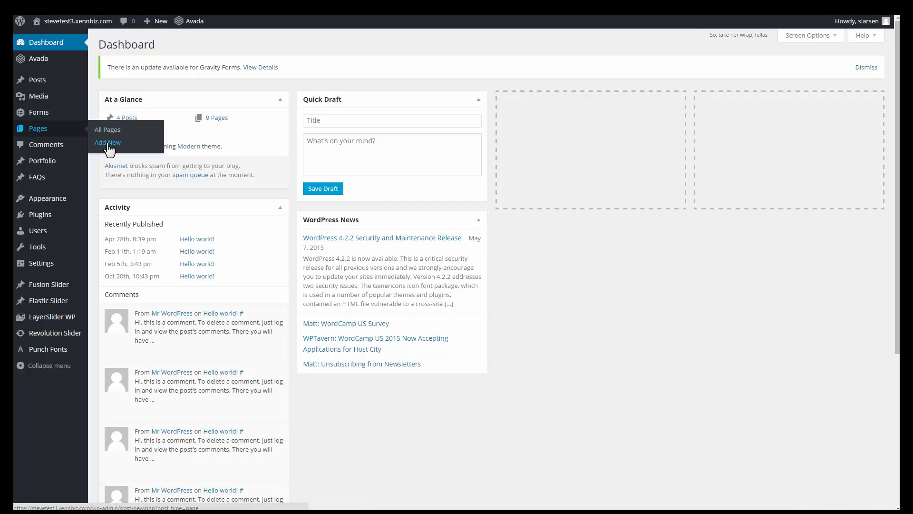
{"action": "left_click", "coordinate": [107, 142]}
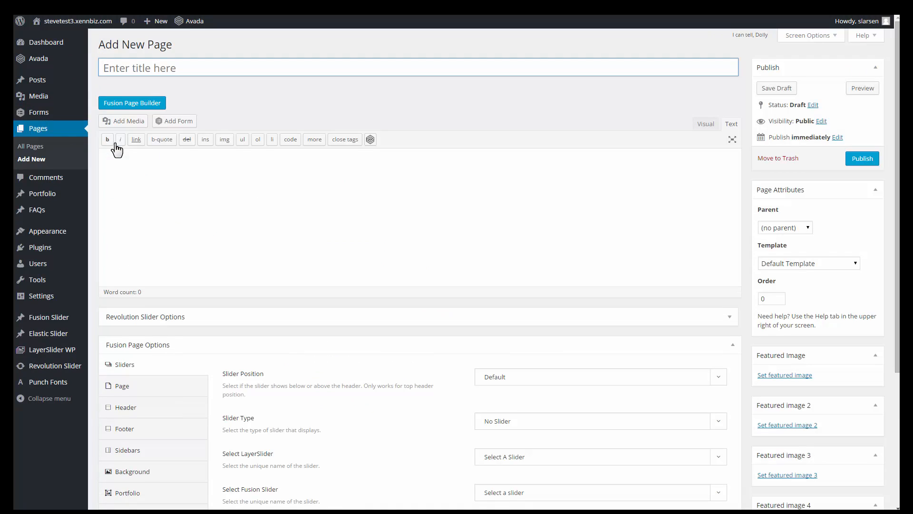
{"action": "left_click", "coordinate": [418, 67]}
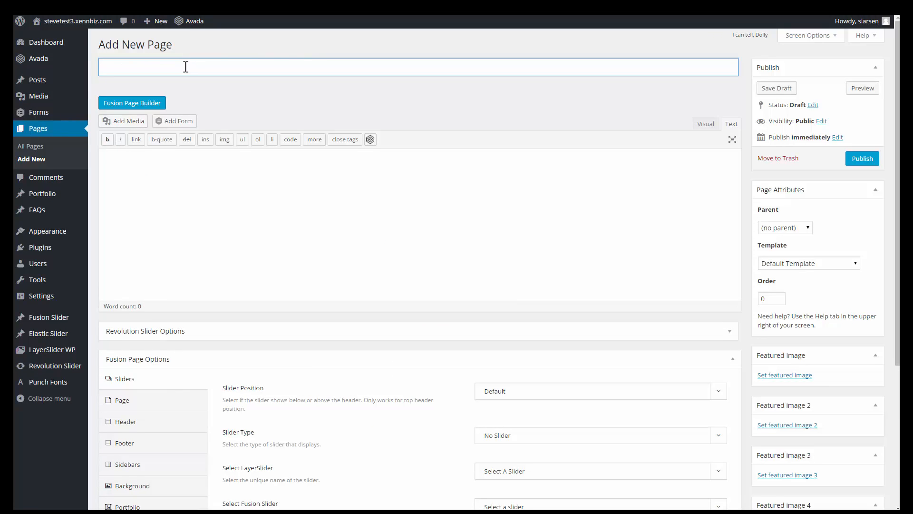
{"action": "type", "text": "Reso"}
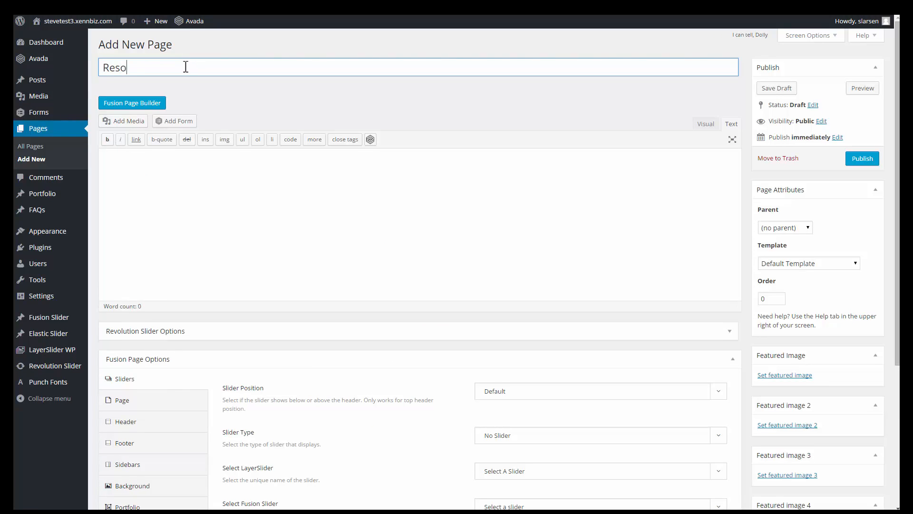
{"action": "type", "text": "rts"}
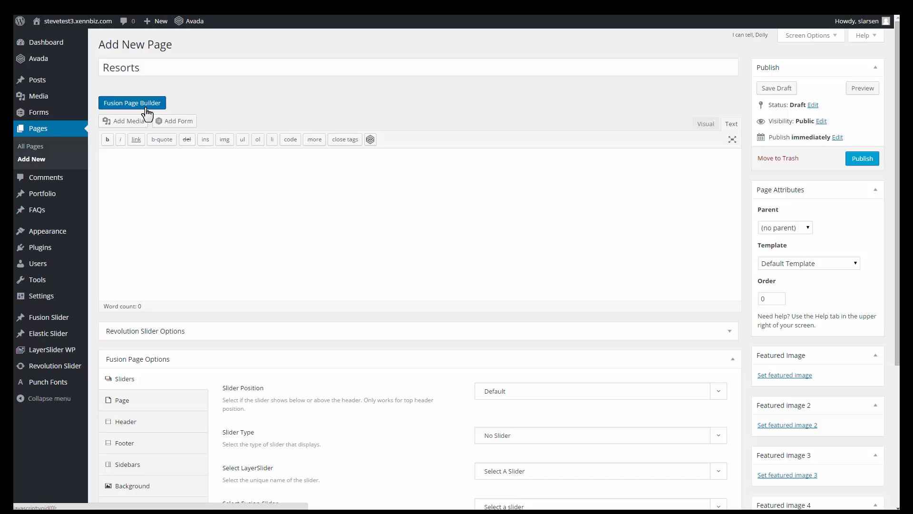
In Fusion Page Builder, add 3/4 and 1/4 columns holding an Image Frame and a Checklist
{"action": "left_click", "coordinate": [132, 103]}
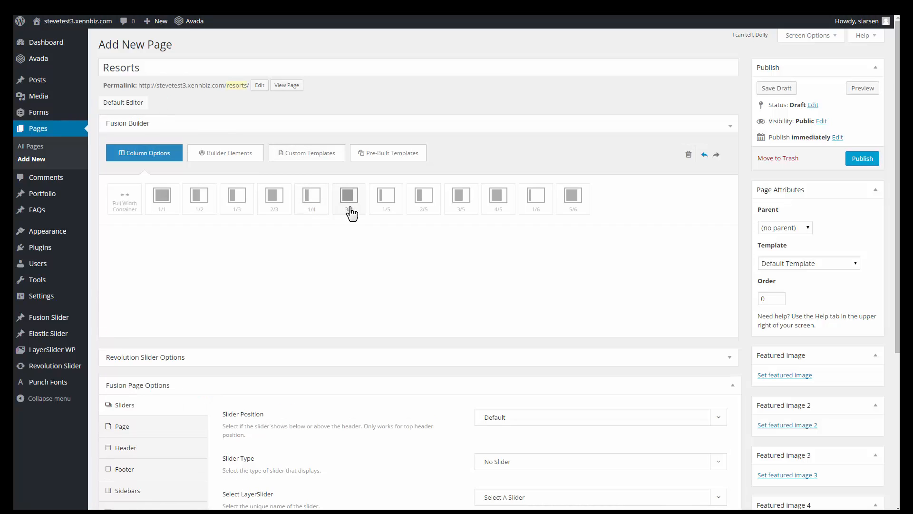
{"action": "left_click", "coordinate": [348, 195]}
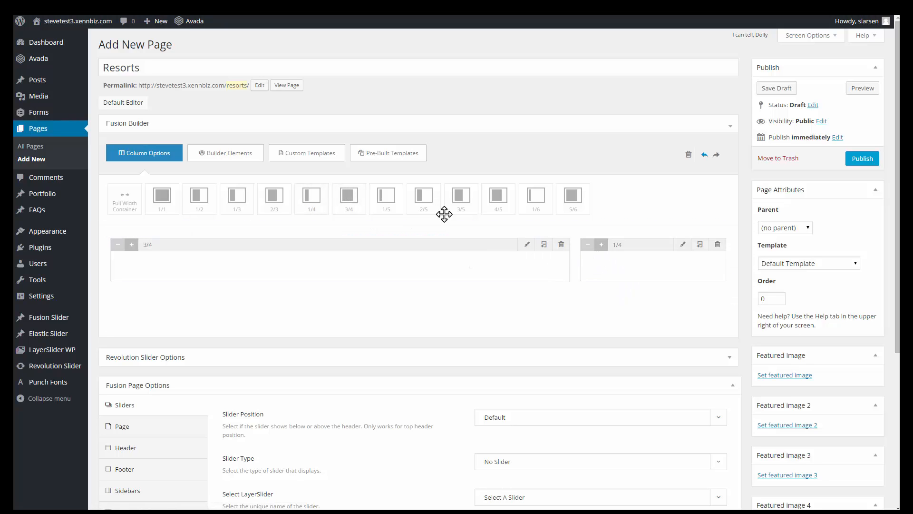
{"action": "left_click", "coordinate": [225, 153]}
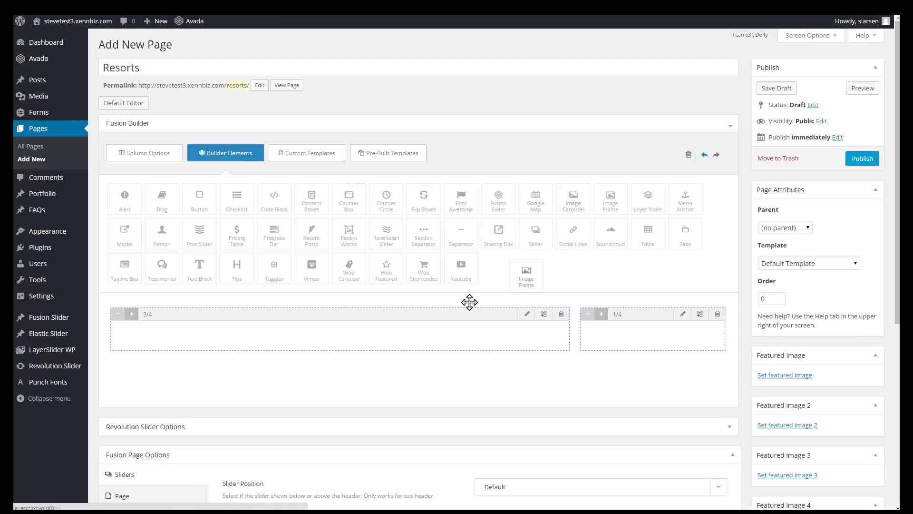
{"action": "left_click_drag", "start_coordinate": [525, 275], "coordinate": [342, 341]}
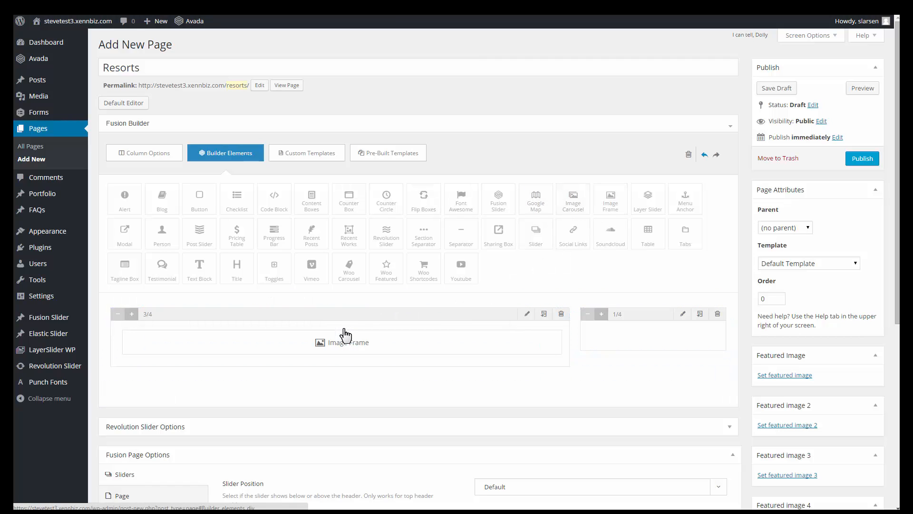
{"action": "mouse_move", "coordinate": [237, 199]}
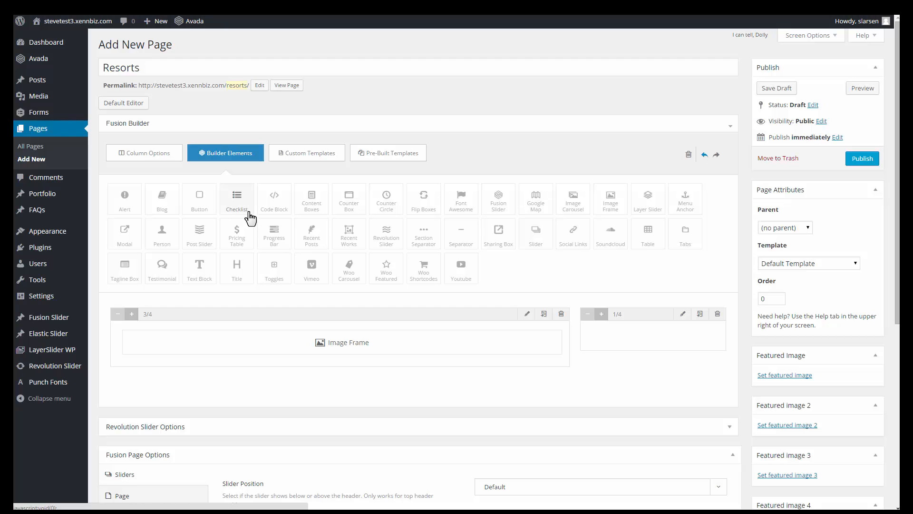
{"action": "left_click_drag", "start_coordinate": [236, 194], "coordinate": [632, 341]}
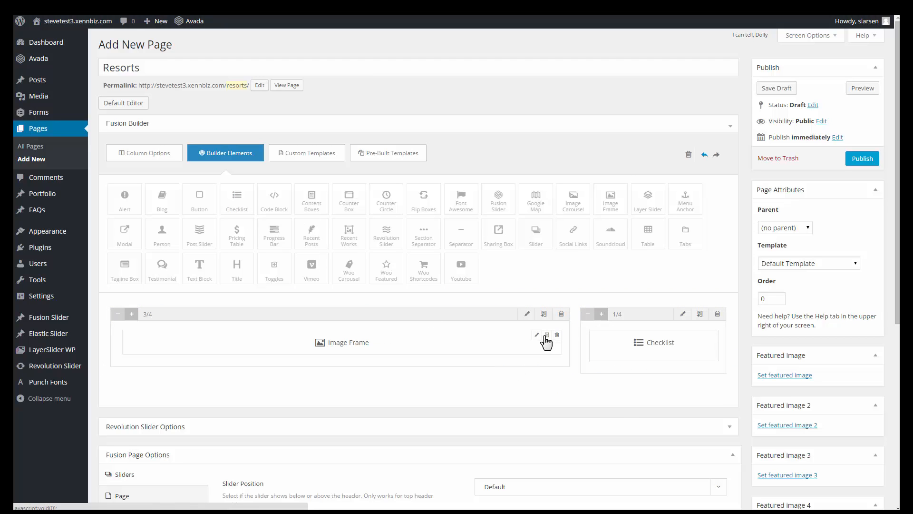
Set the Image Frame's lightbox image to the large Piscina Resort pool photo and save
{"action": "left_click", "coordinate": [536, 334]}
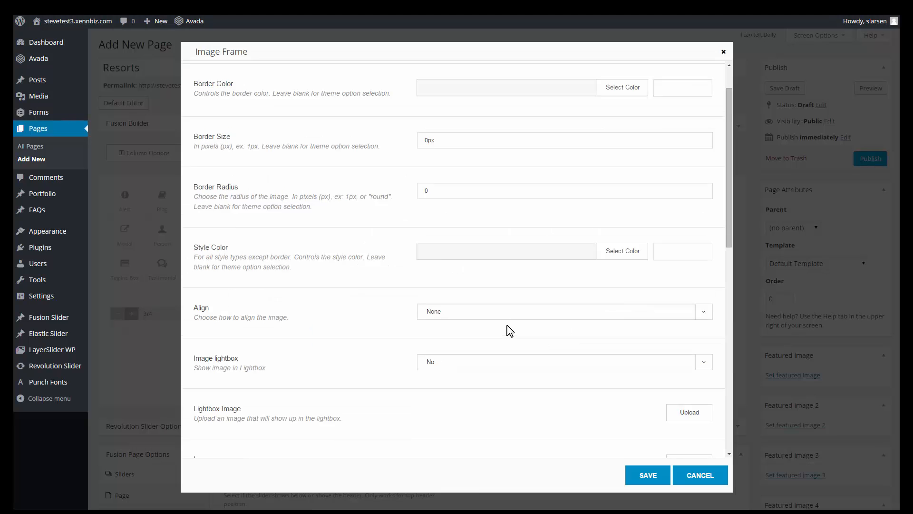
{"action": "scroll", "scroll_direction": "down", "scroll_amount": 3}
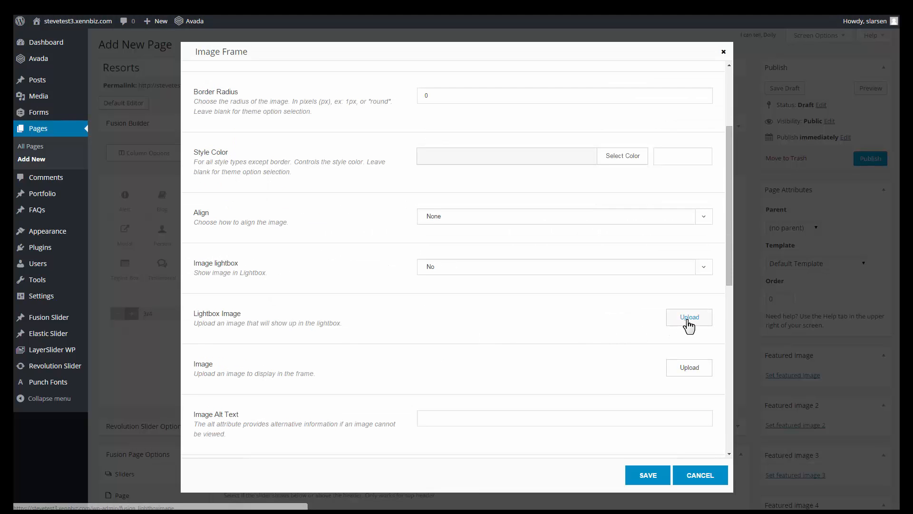
{"action": "left_click", "coordinate": [688, 317]}
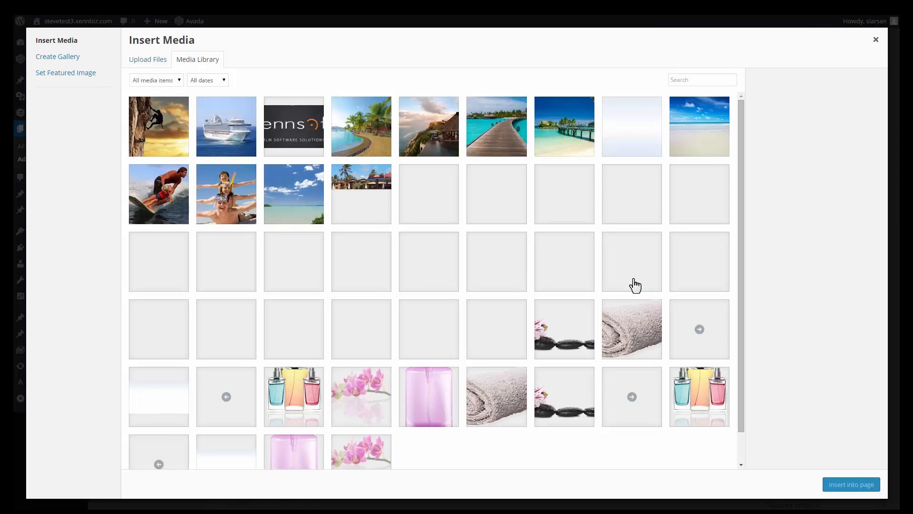
{"action": "left_click", "coordinate": [361, 125]}
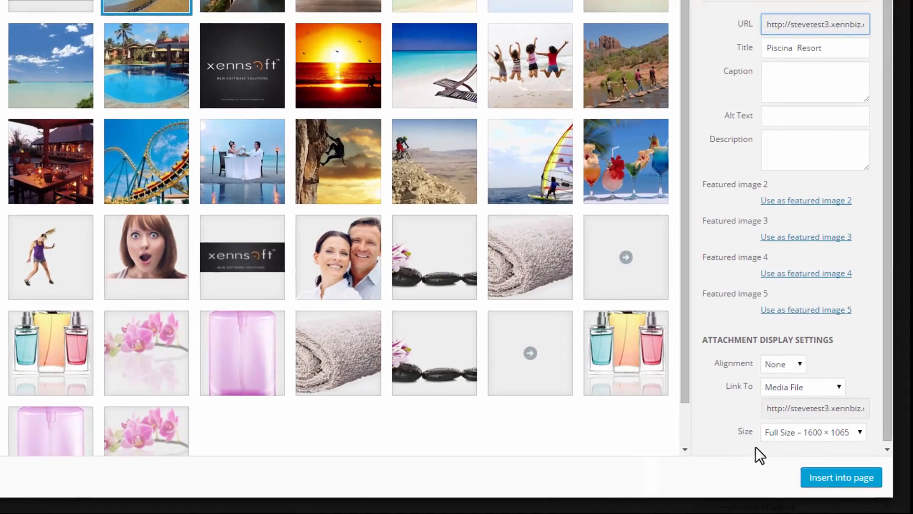
{"action": "left_click", "coordinate": [810, 431]}
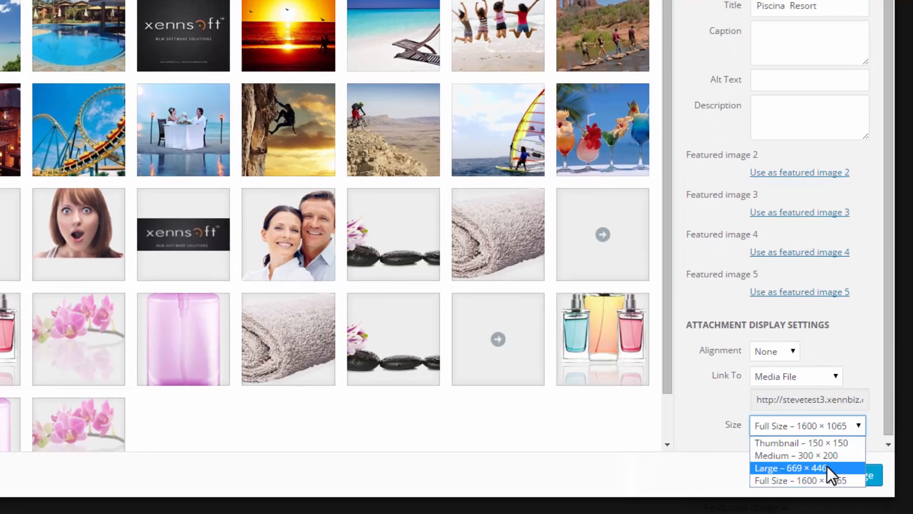
{"action": "left_click", "coordinate": [790, 467]}
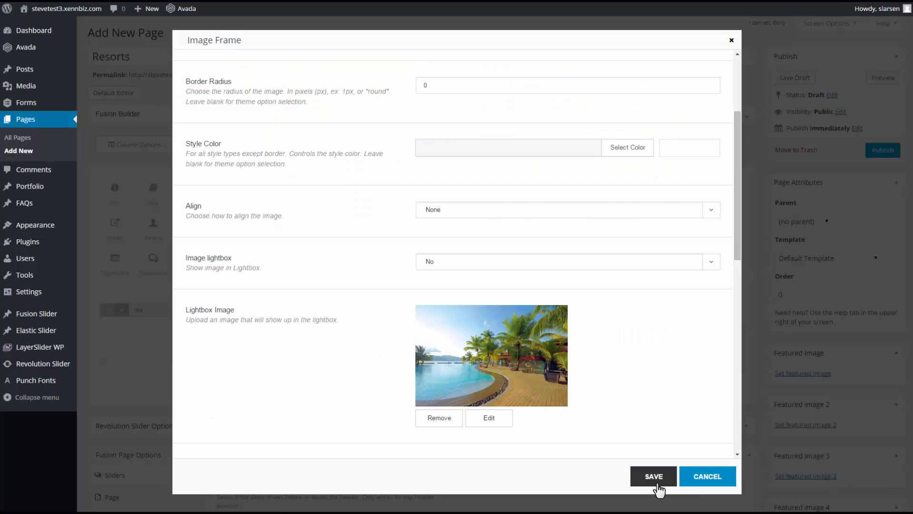
{"action": "left_click", "coordinate": [653, 476]}
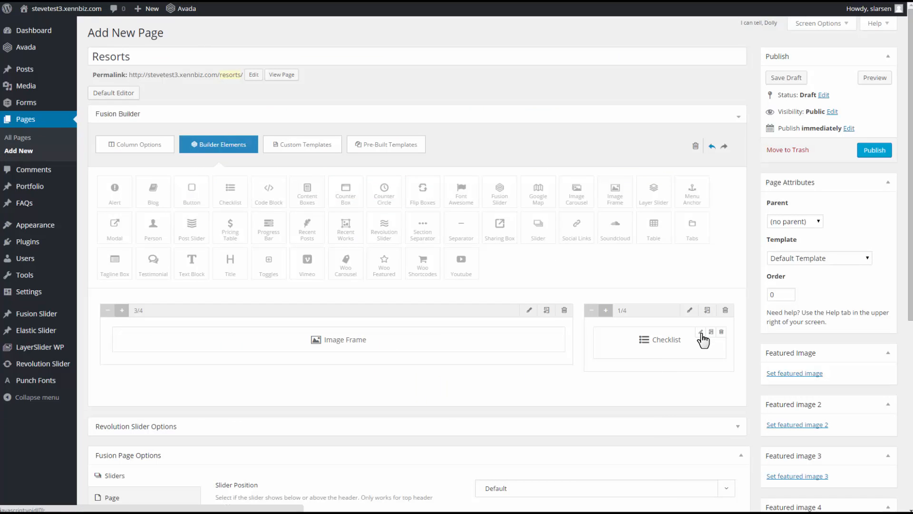
In the Checklist settings, set the icon color and icon circle color to blue
{"action": "left_click", "coordinate": [703, 331]}
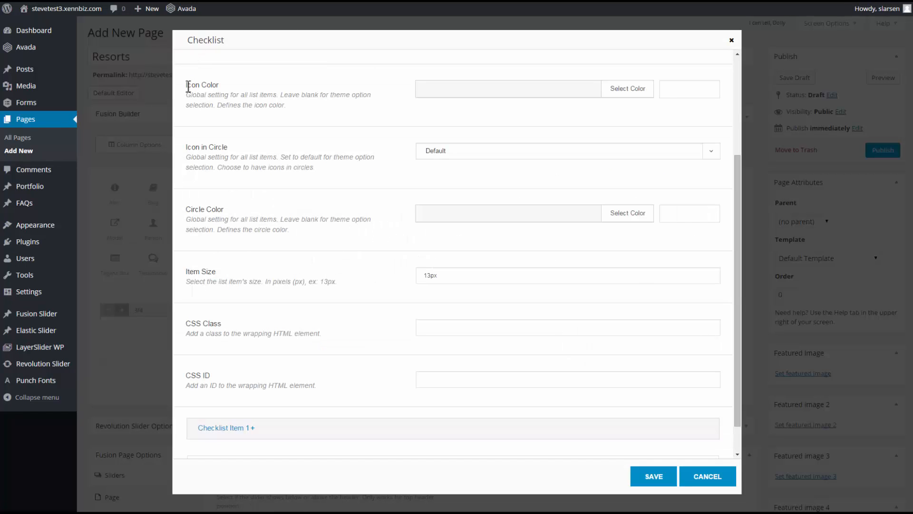
{"action": "left_click", "coordinate": [628, 89]}
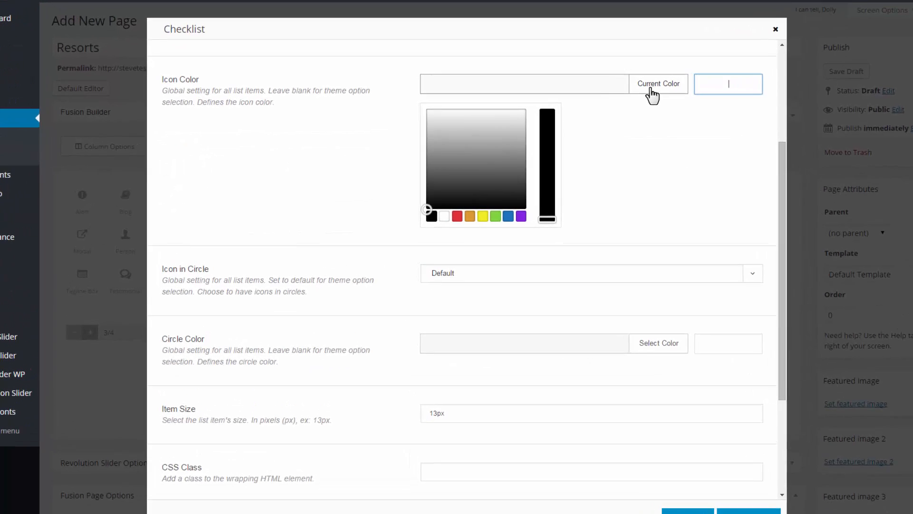
{"action": "left_click", "coordinate": [520, 229]}
{"action": "type", "text": "#208bc9"}
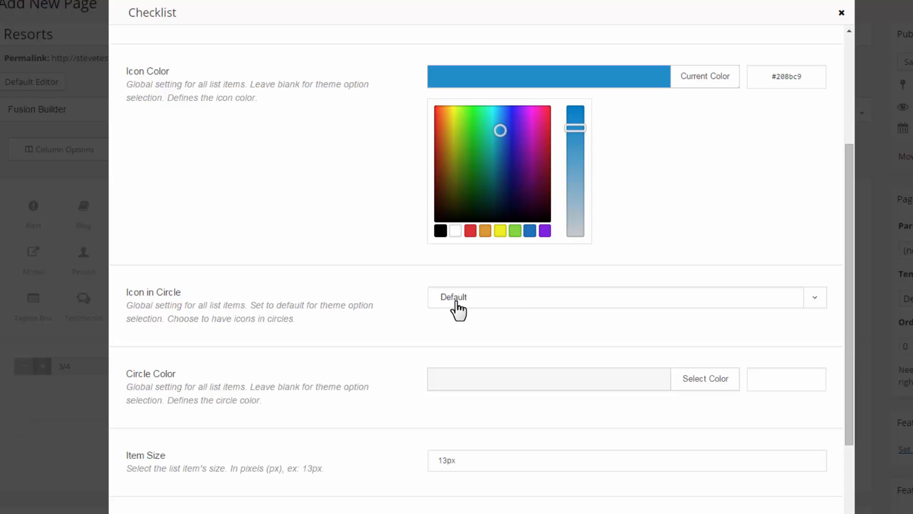
{"action": "mouse_move", "coordinate": [827, 306]}
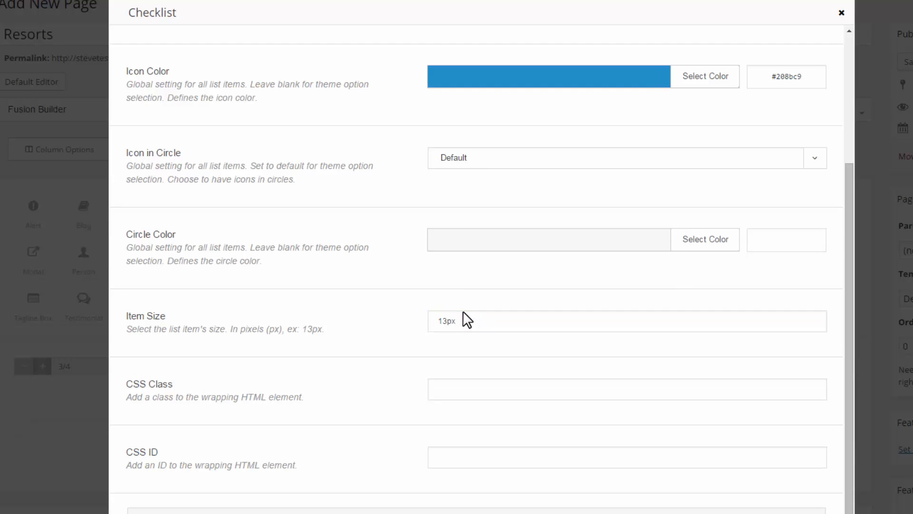
{"action": "mouse_move", "coordinate": [165, 248]}
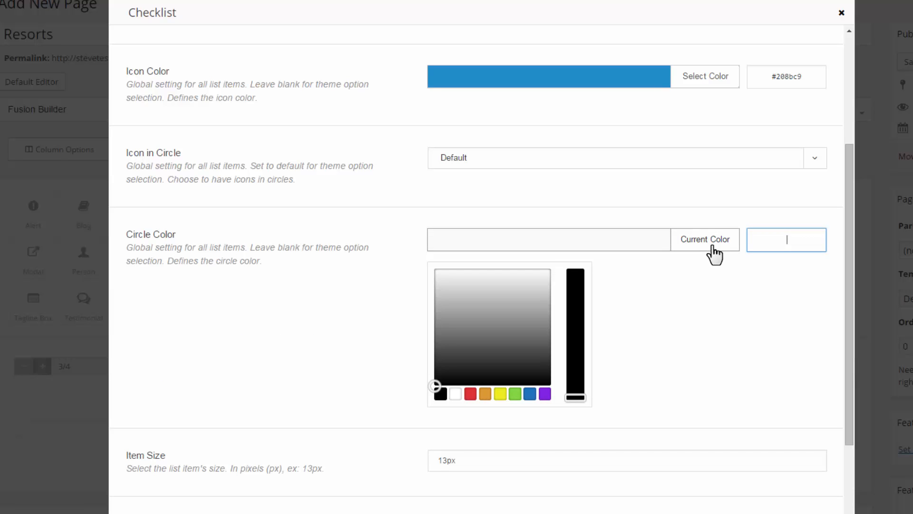
{"action": "left_click", "coordinate": [529, 393]}
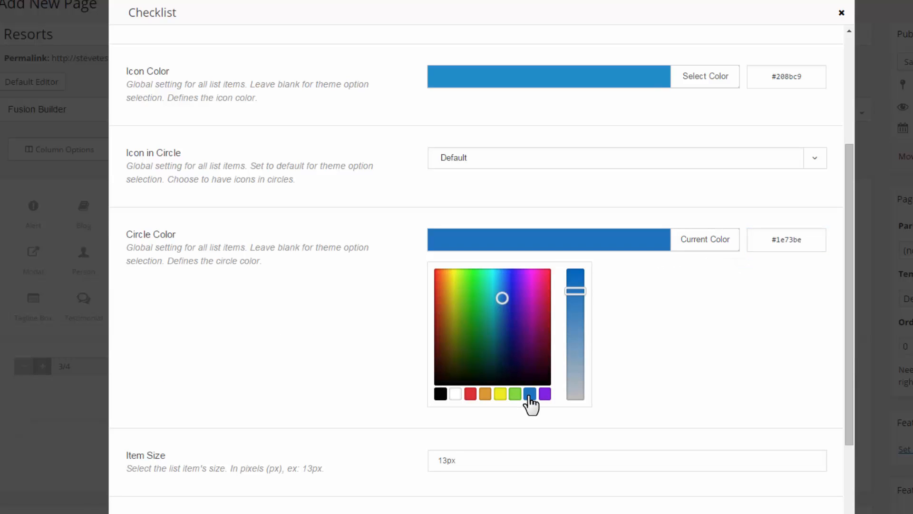
{"action": "left_click", "coordinate": [529, 394]}
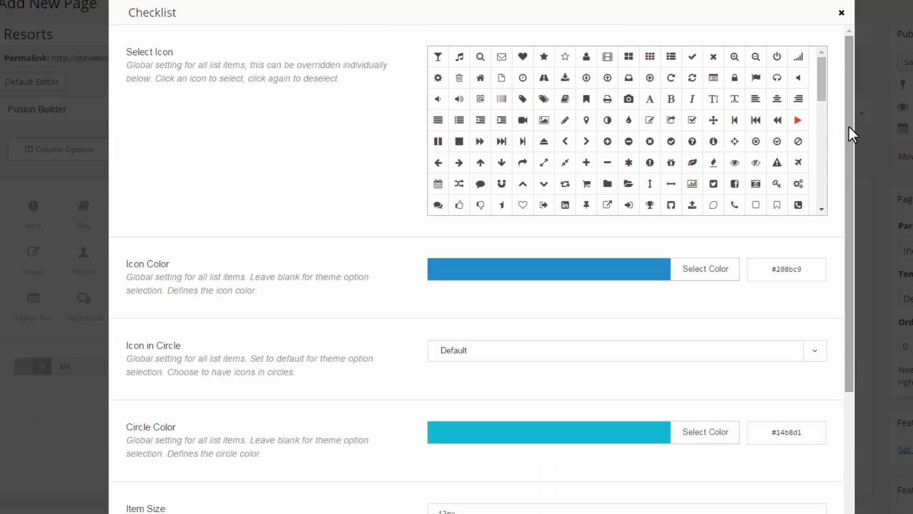
{"action": "scroll", "scroll_direction": "down", "scroll_amount": 3}
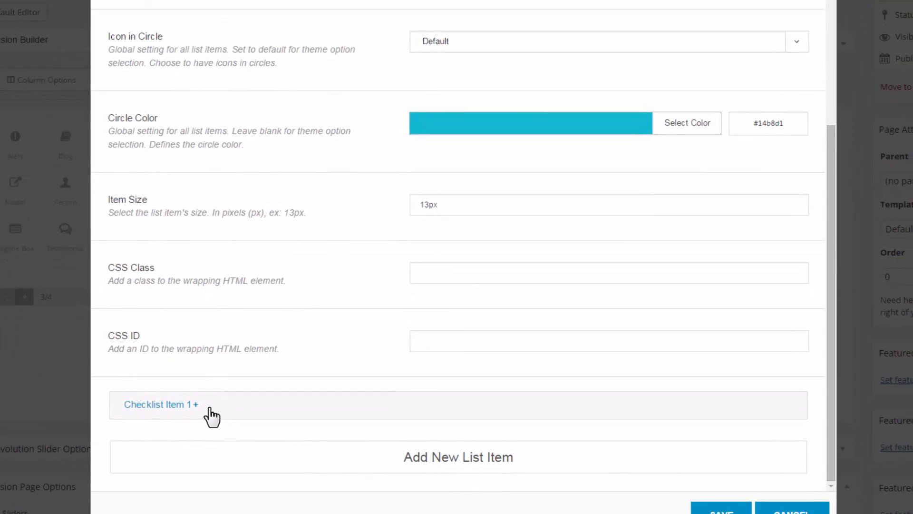
Enter 'Beautiful!' as the first checklist item in visual mode
{"action": "left_click", "coordinate": [161, 404]}
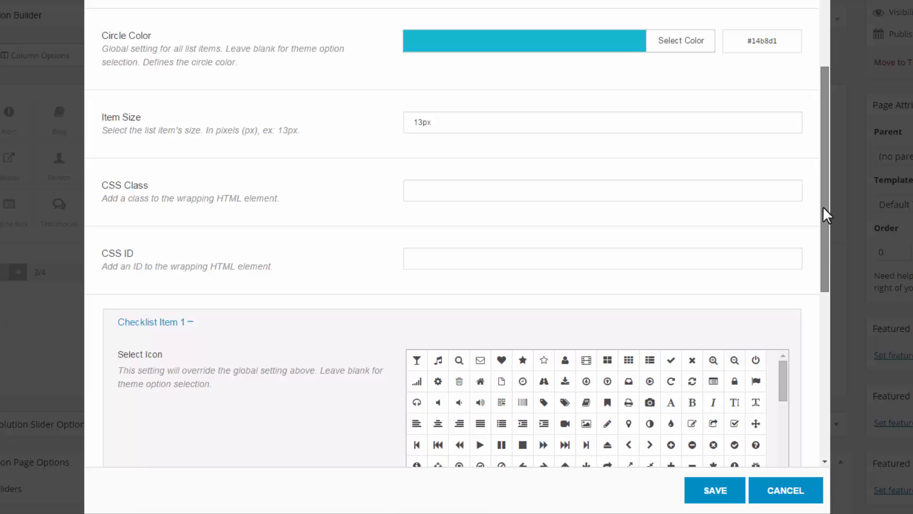
{"action": "scroll", "scroll_direction": "down", "scroll_amount": 3}
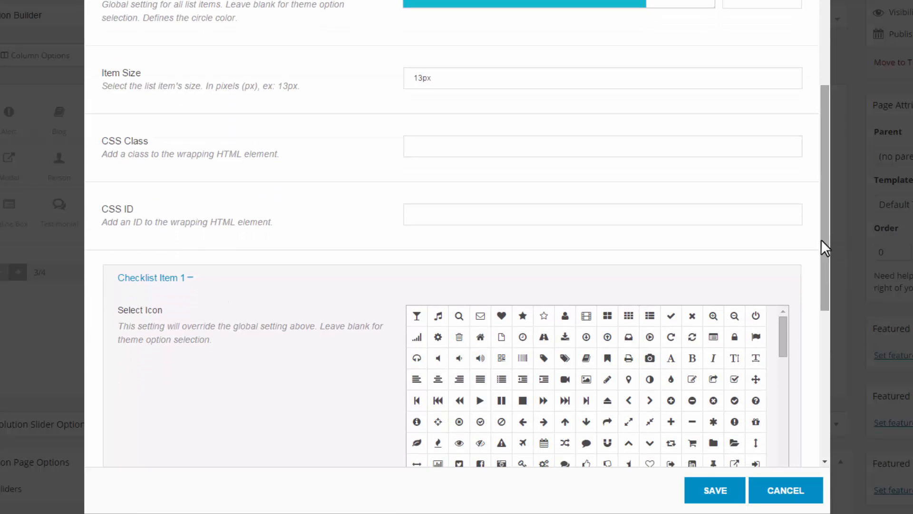
{"action": "scroll", "scroll_direction": "down", "scroll_amount": 3}
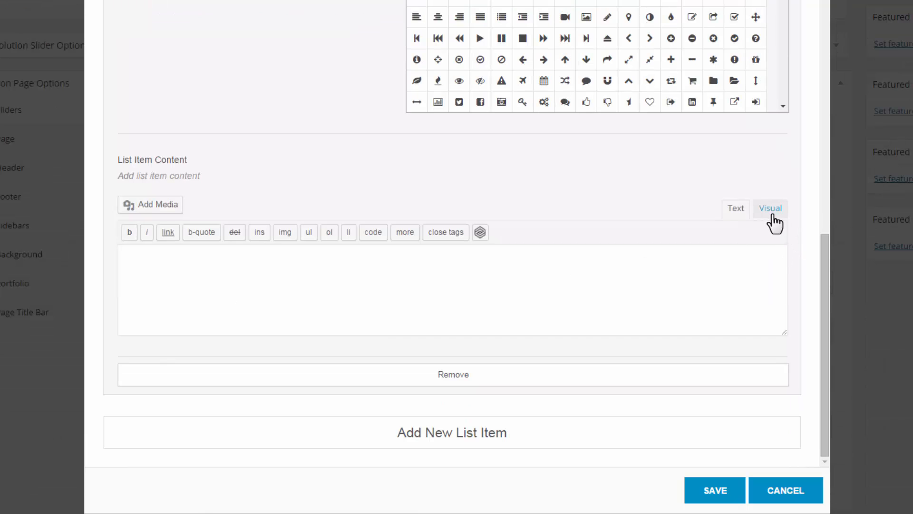
{"action": "left_click", "coordinate": [770, 208]}
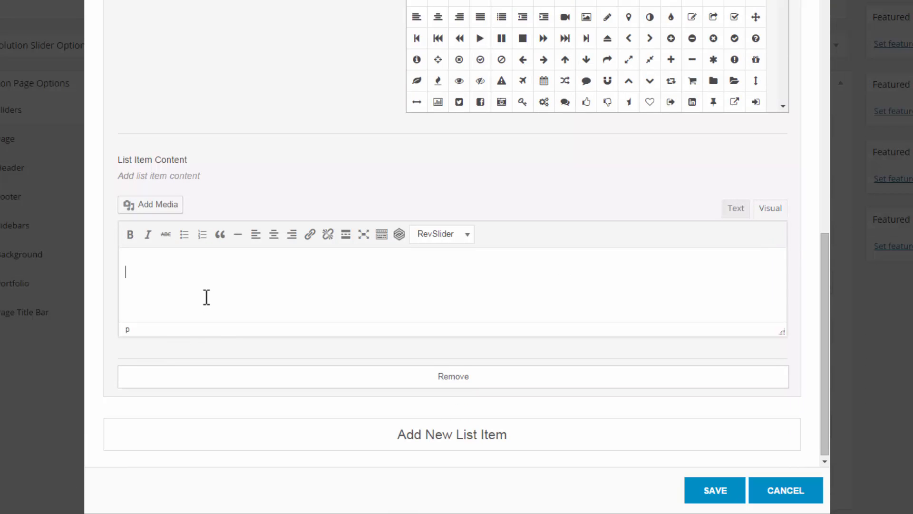
{"action": "type", "text": "beautiful"}
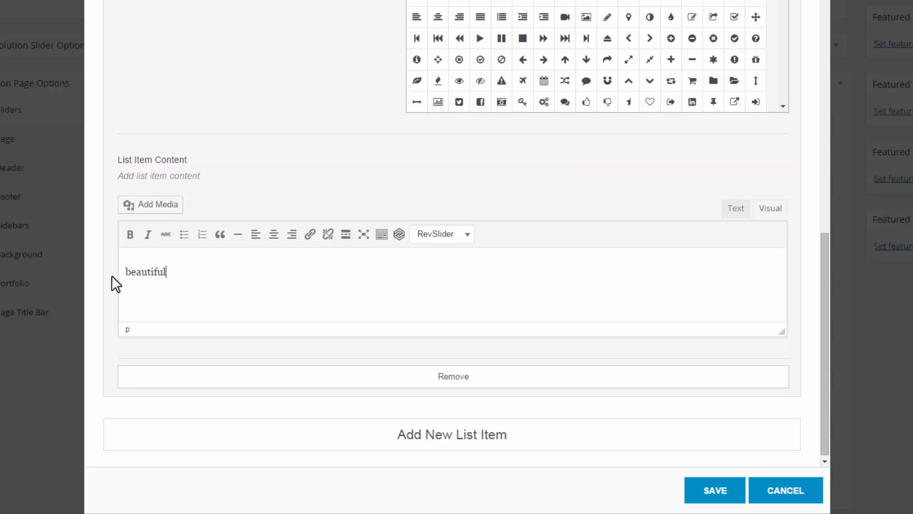
{"action": "type", "text": "!"}
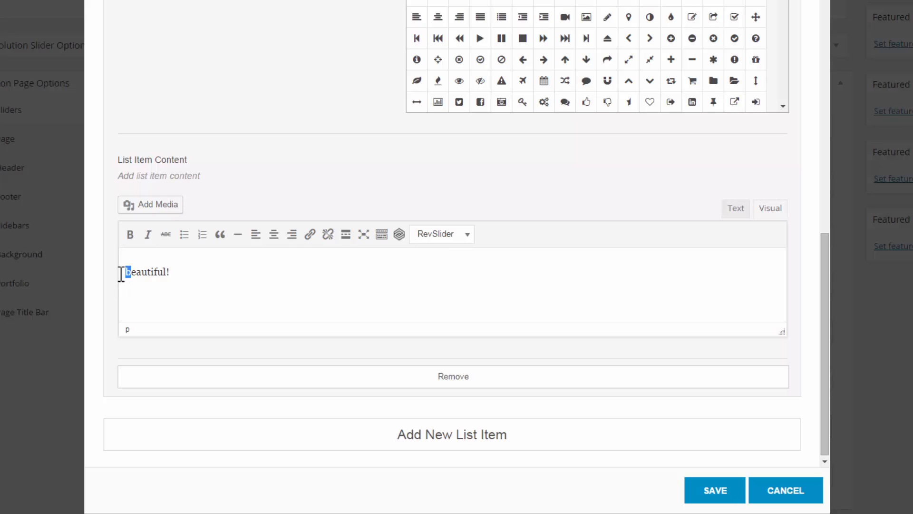
{"action": "left_click", "coordinate": [735, 209]}
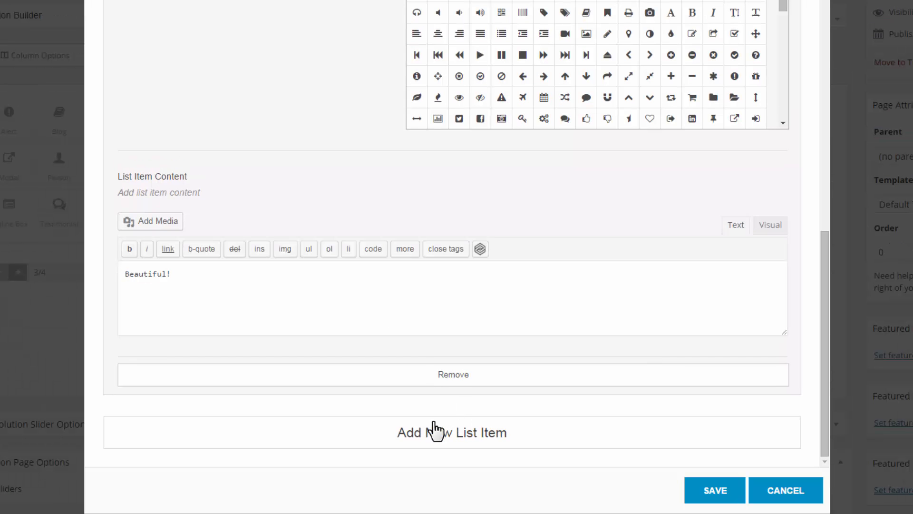
Add a second checklist item reading 'Spacious!'
{"action": "left_click", "coordinate": [452, 433]}
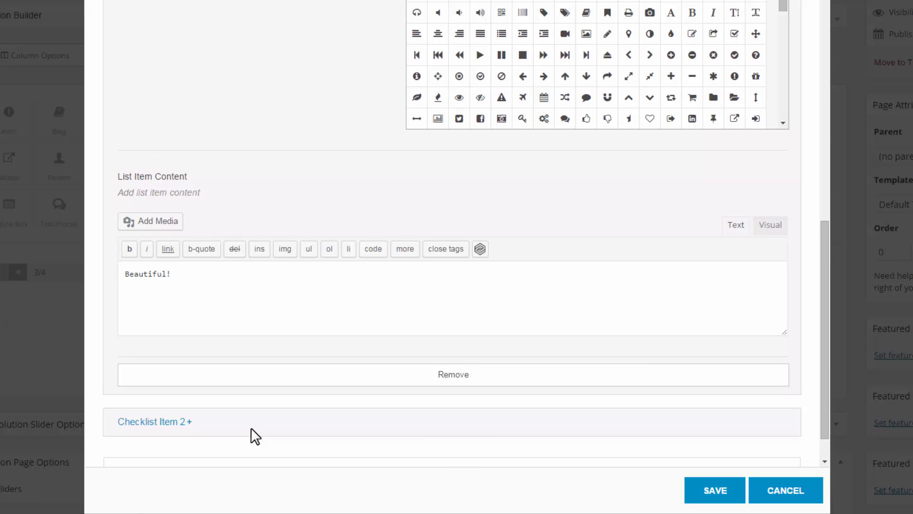
{"action": "left_click", "coordinate": [151, 422]}
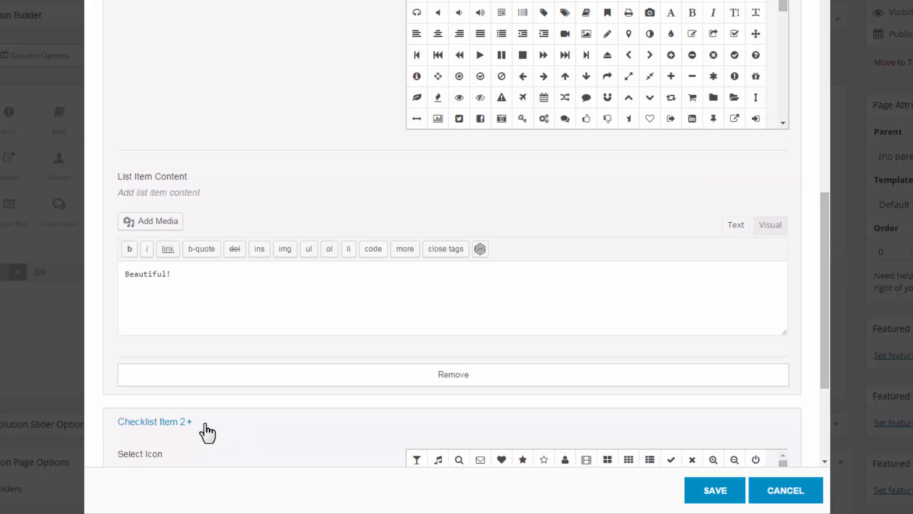
{"action": "left_click", "coordinate": [150, 421]}
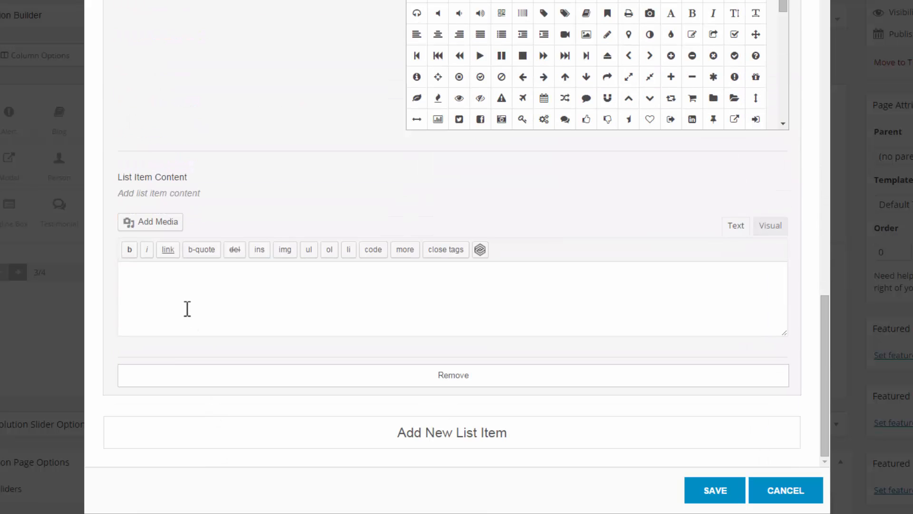
{"action": "left_click", "coordinate": [770, 226]}
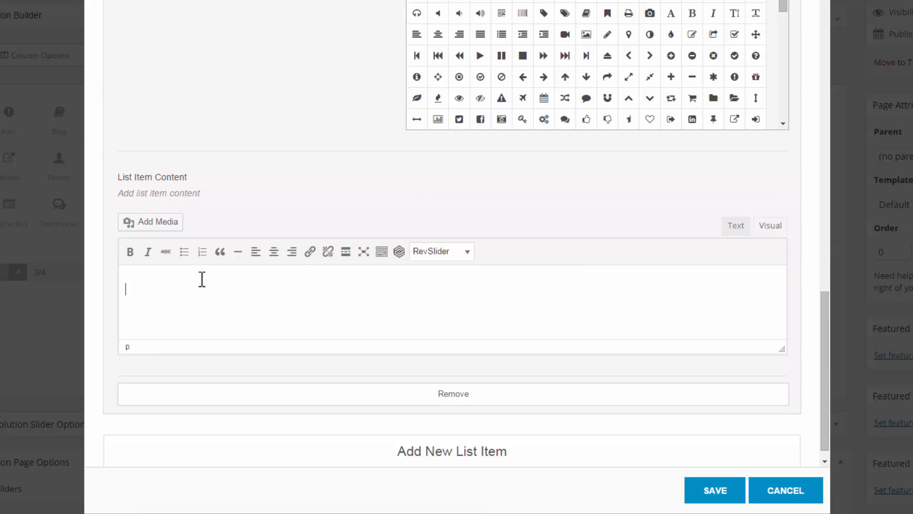
{"action": "type", "text": "Spacious!"}
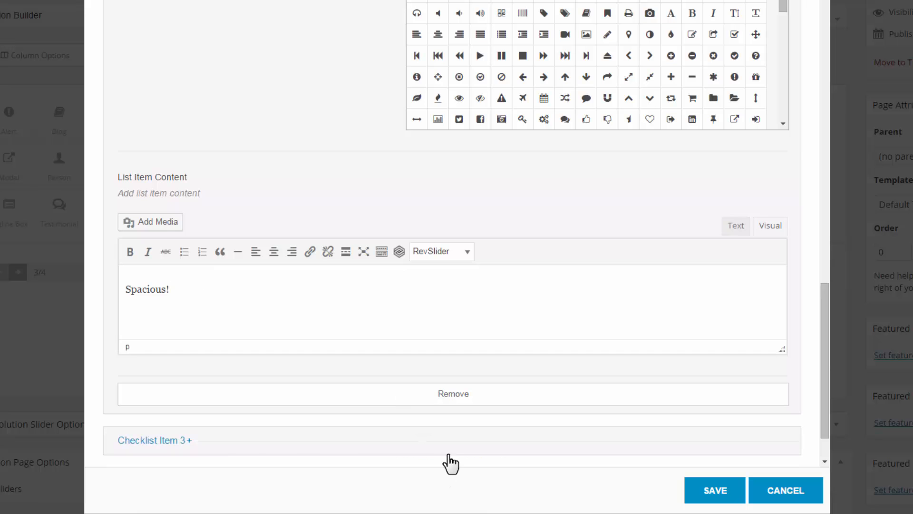
Add a third item reading 'Comfortable!' and save the checklist
{"action": "left_click", "coordinate": [155, 439]}
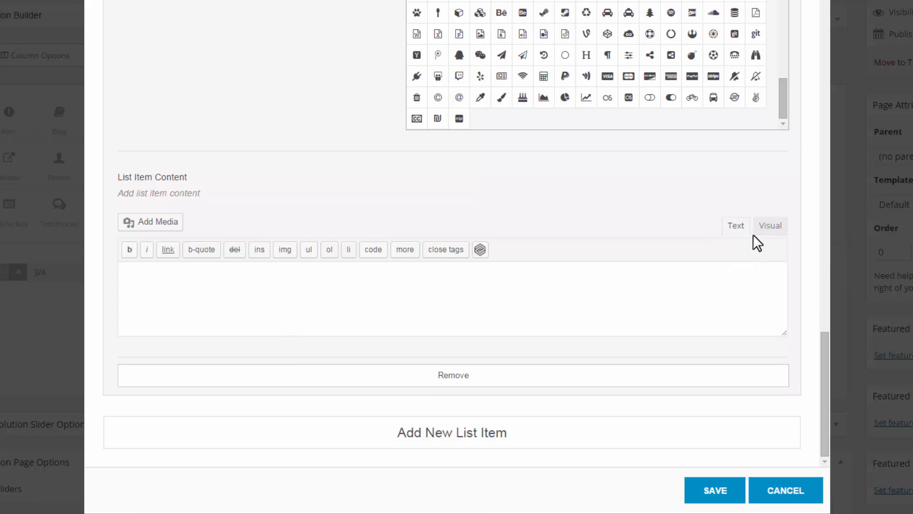
{"action": "left_click", "coordinate": [770, 225]}
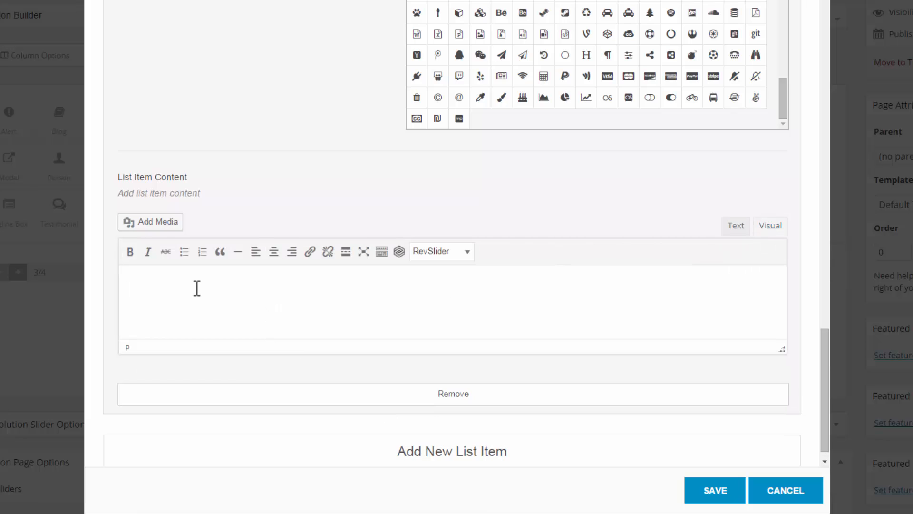
{"action": "type", "text": "Comfortable!"}
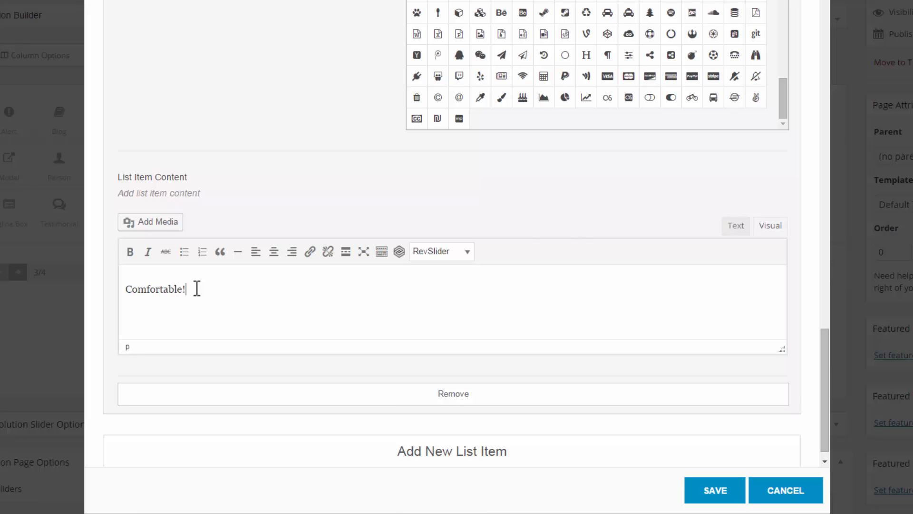
{"action": "mouse_move", "coordinate": [689, 480]}
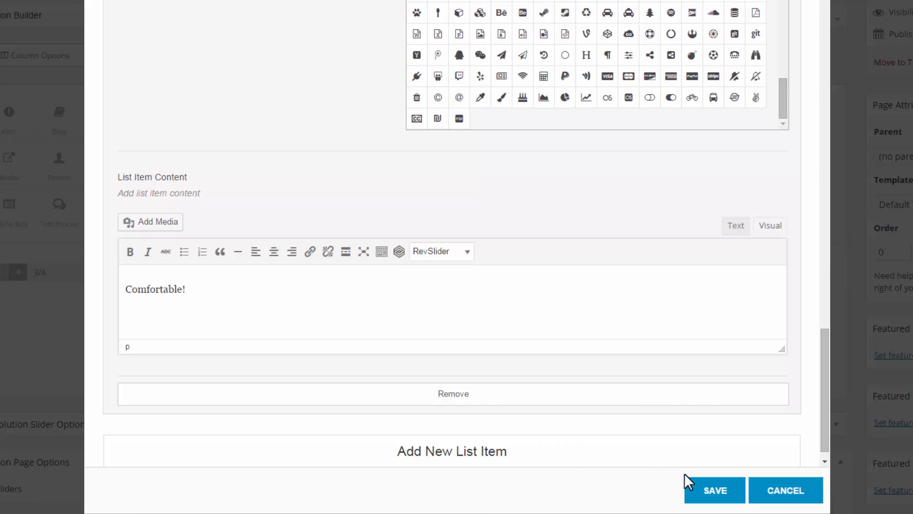
{"action": "left_click", "coordinate": [735, 226]}
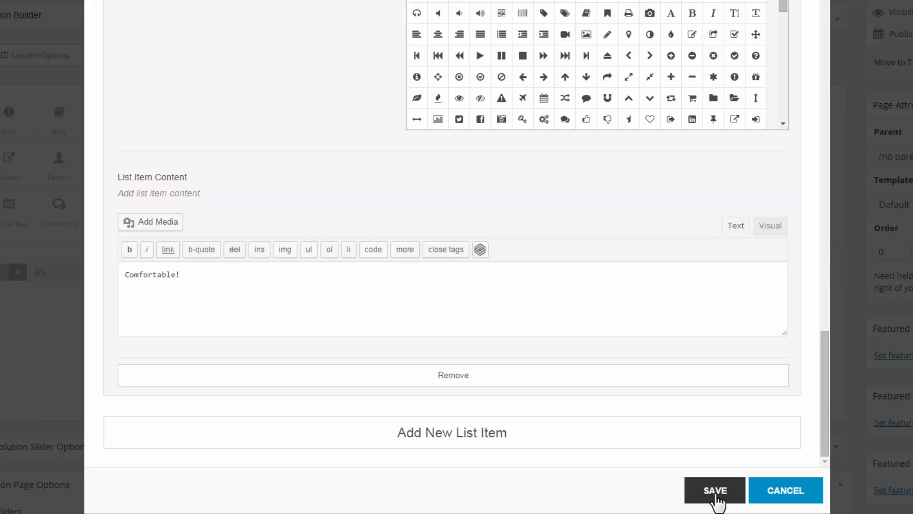
{"action": "left_click", "coordinate": [714, 490]}
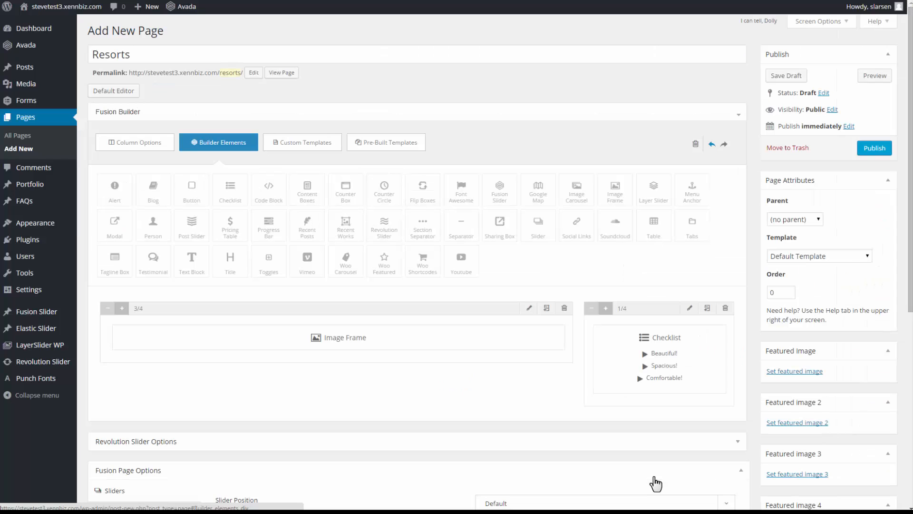
{"action": "mouse_move", "coordinate": [301, 335]}
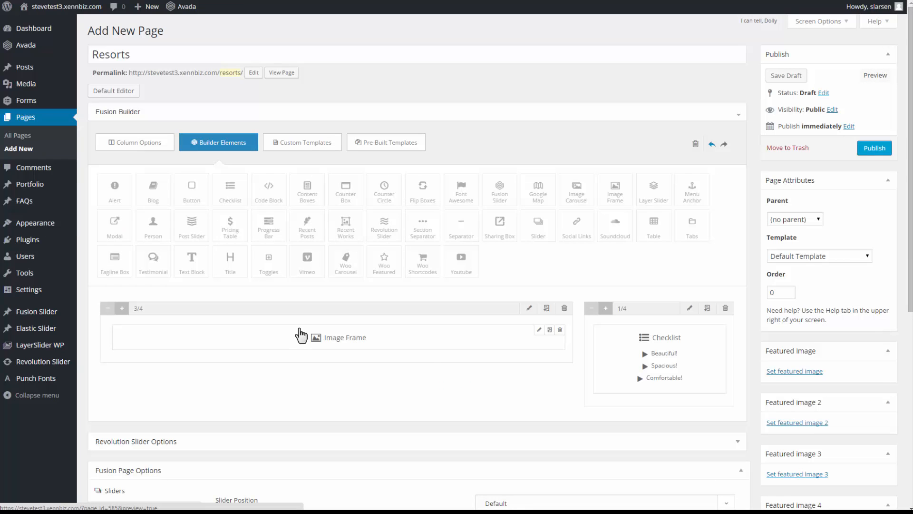
{"action": "mouse_move", "coordinate": [536, 335]}
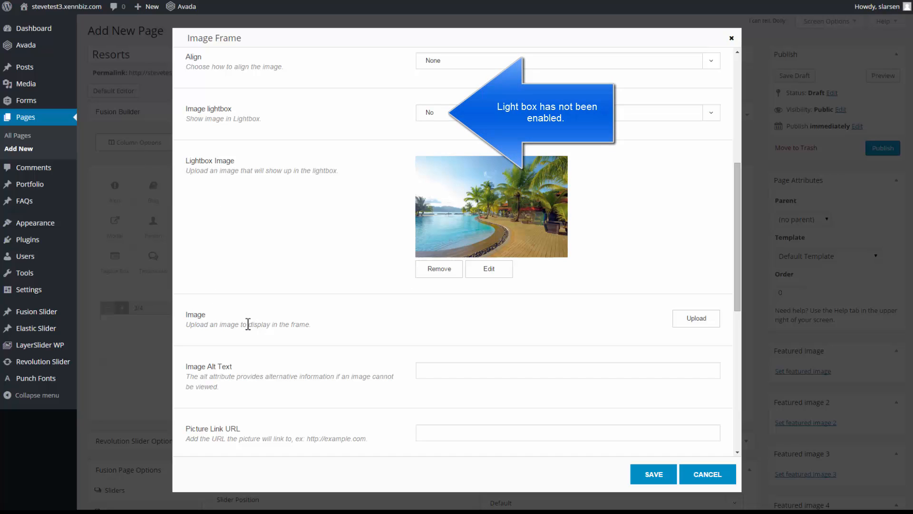
Remove the lightbox image and insert Piscina-Resort.jpg as the Image Frame's main image
{"action": "double_click", "coordinate": [279, 324]}
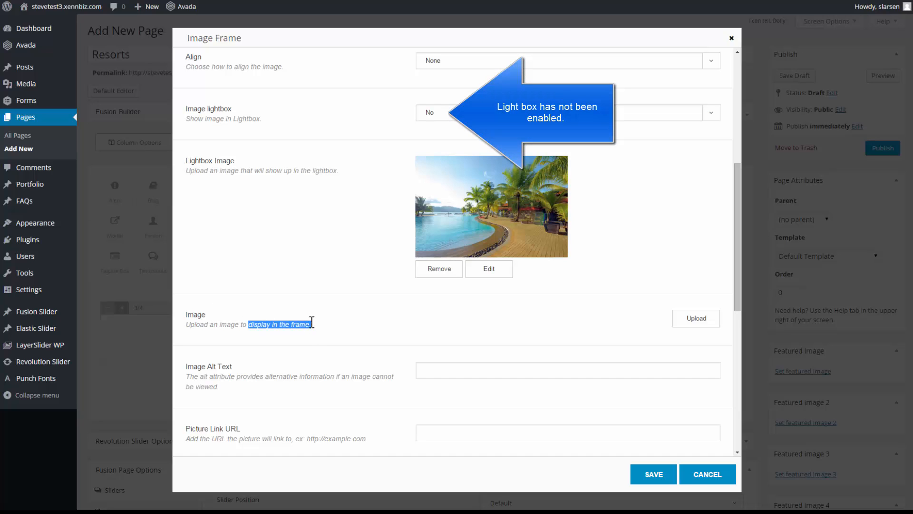
{"action": "left_click", "coordinate": [439, 268]}
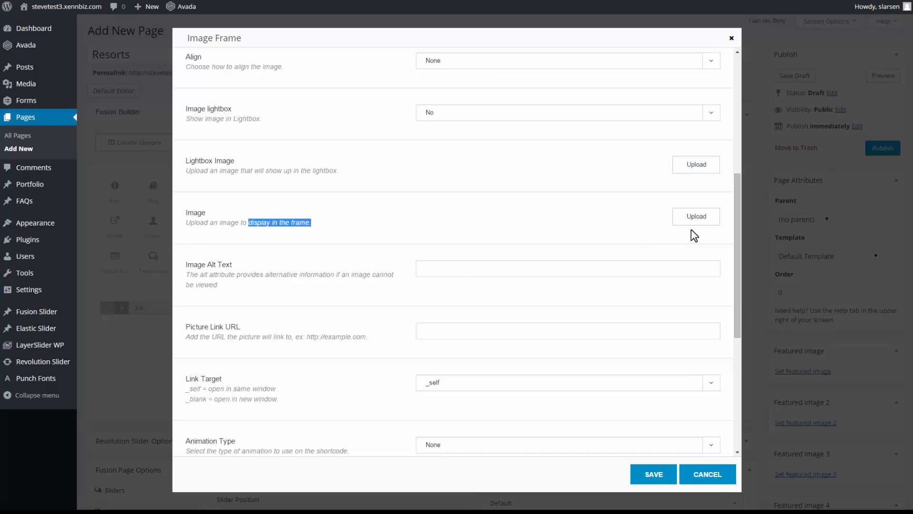
{"action": "left_click", "coordinate": [695, 216]}
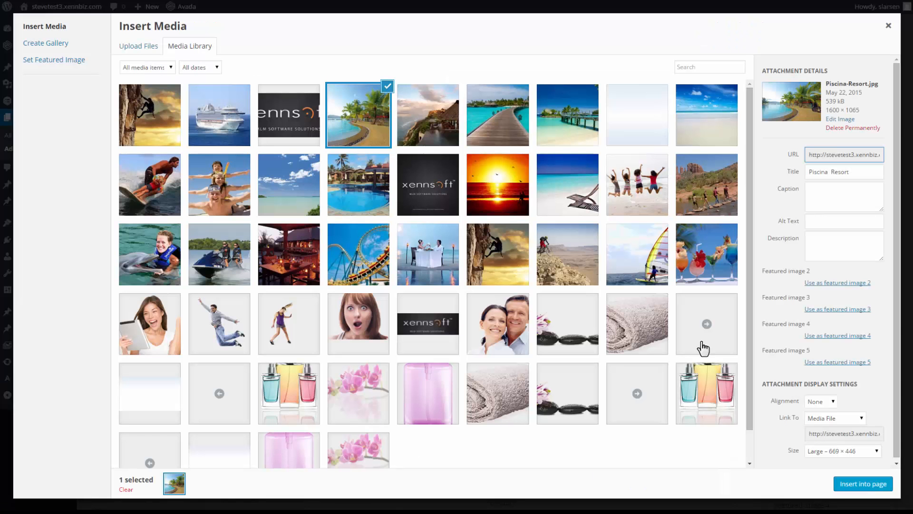
{"action": "left_click", "coordinate": [863, 483]}
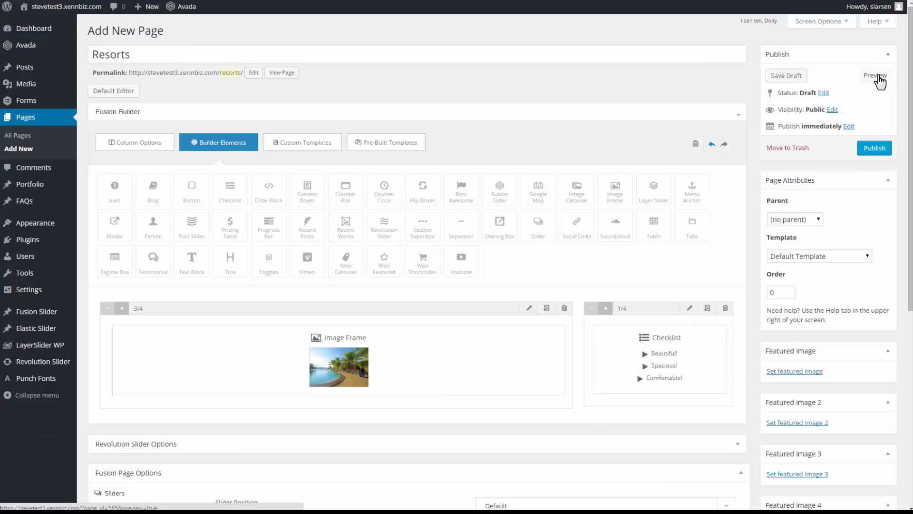
{"action": "left_click", "coordinate": [874, 75]}
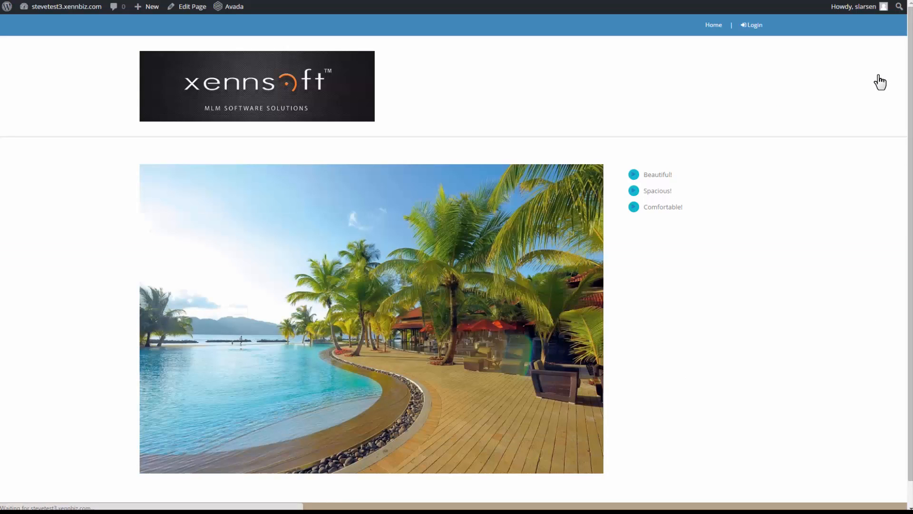
{"action": "mouse_move", "coordinate": [796, 170]}
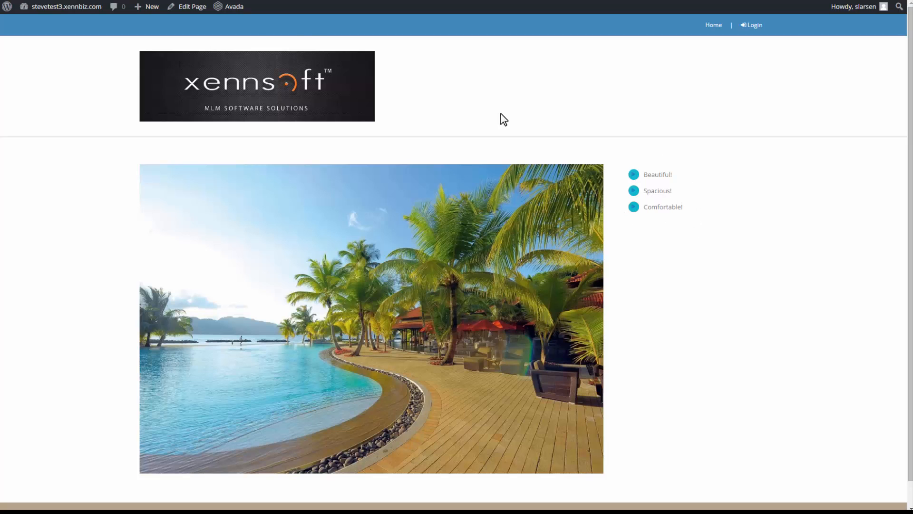
{"action": "left_click", "coordinate": [191, 6]}
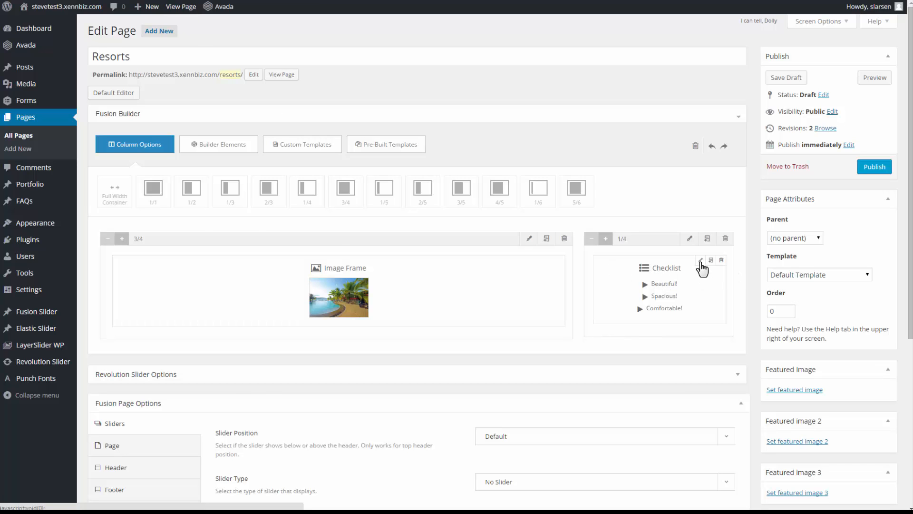
Open the checklist settings and select the item size value for replacement
{"action": "left_click", "coordinate": [710, 259]}
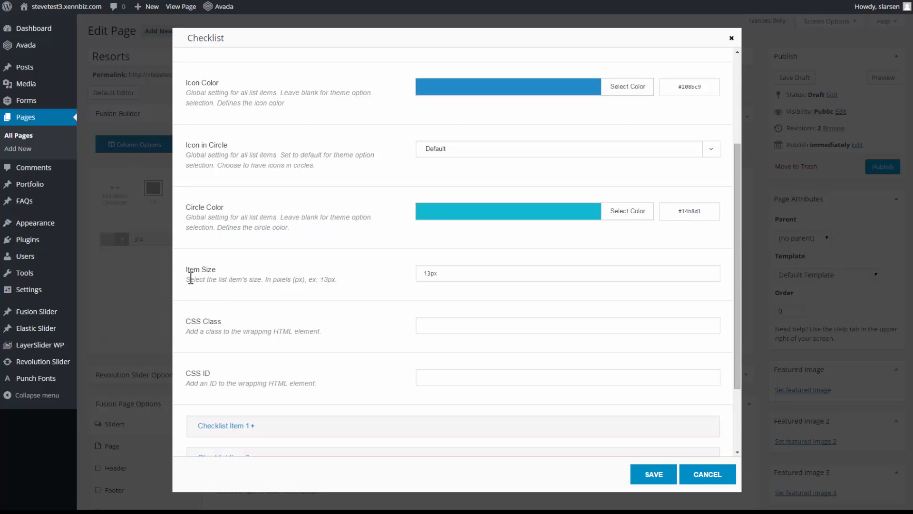
{"action": "left_click", "coordinate": [566, 273]}
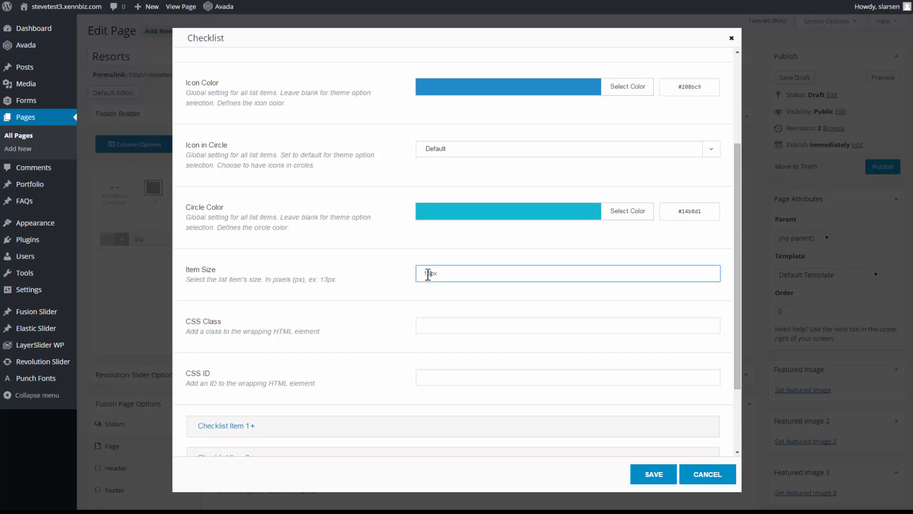
{"action": "double_click", "coordinate": [428, 273]}
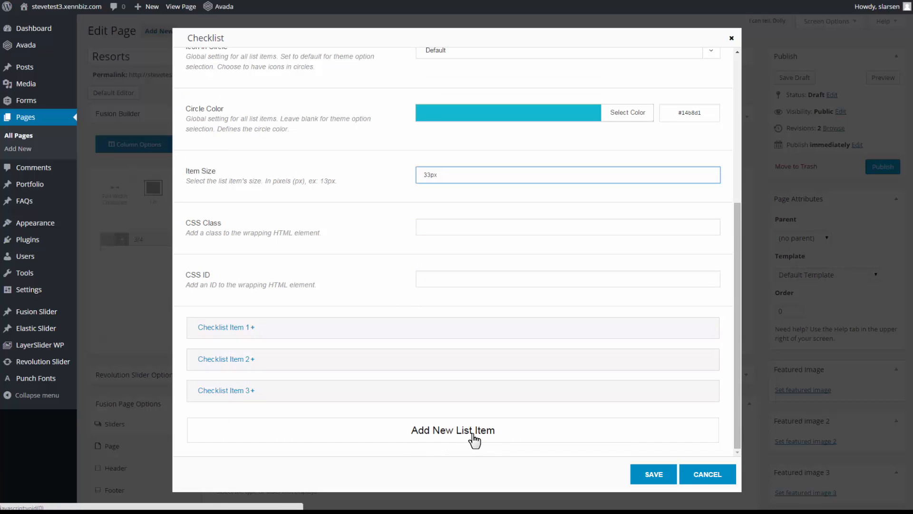
Add checklist items Relaxing, Majestic, Luxurious and Stunning, then save
{"action": "left_click", "coordinate": [452, 430]}
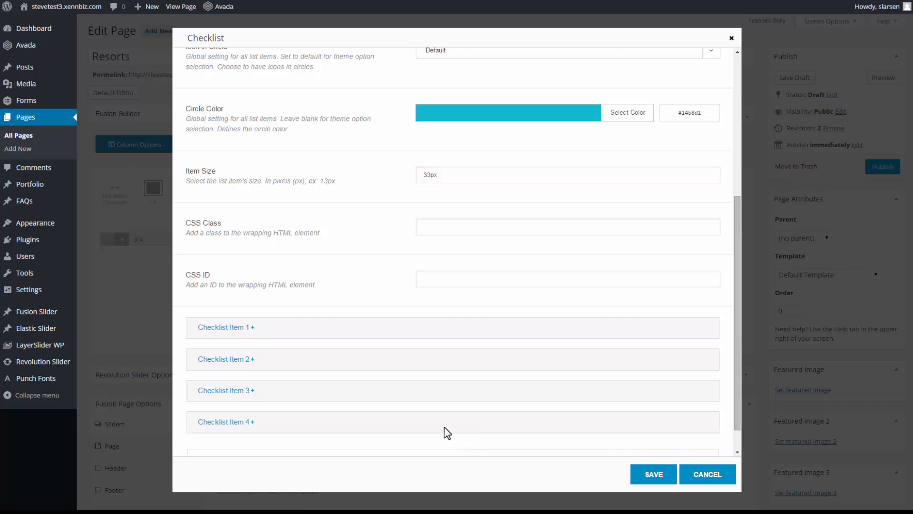
{"action": "left_click", "coordinate": [226, 422]}
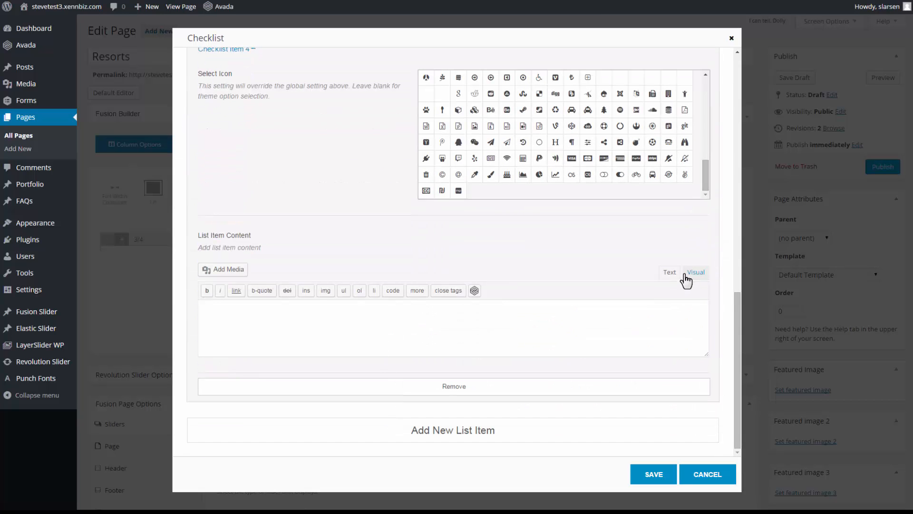
{"action": "left_click", "coordinate": [695, 272]}
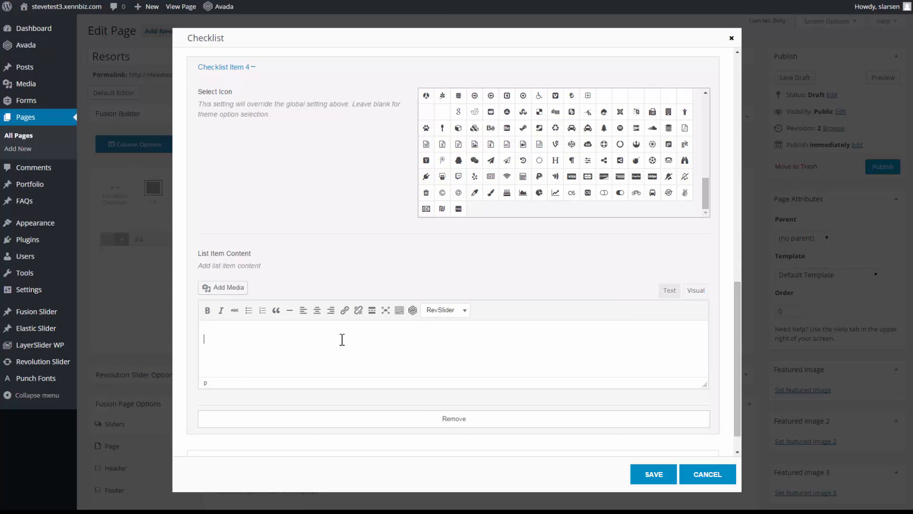
{"action": "type", "text": "Relaxing!"}
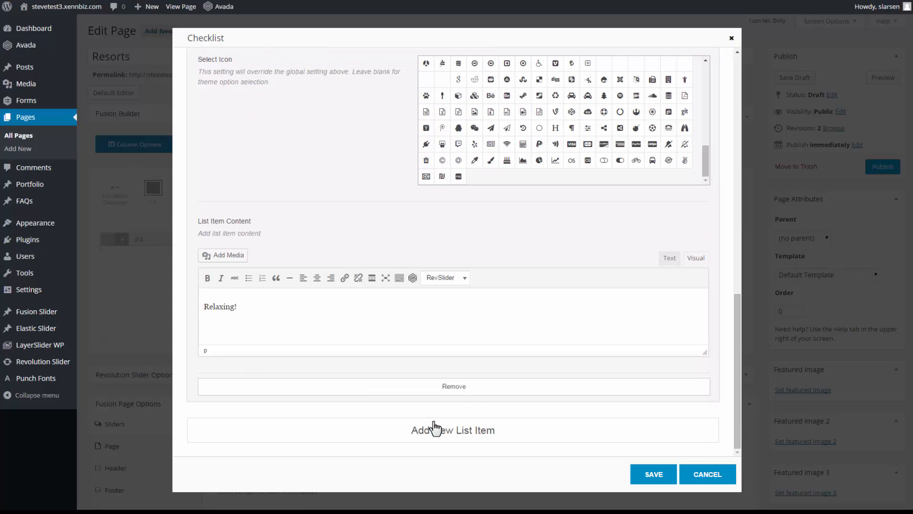
{"action": "type", "text": "M"}
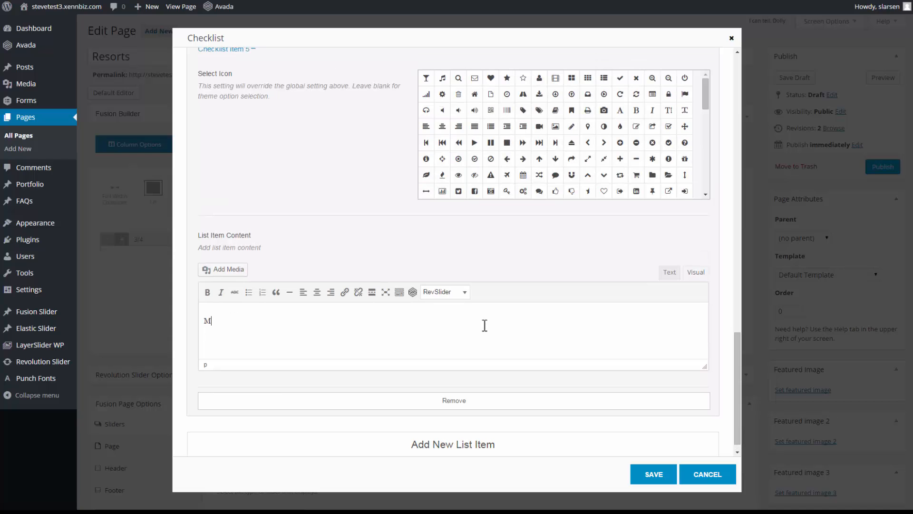
{"action": "type", "text": "ajestic!"}
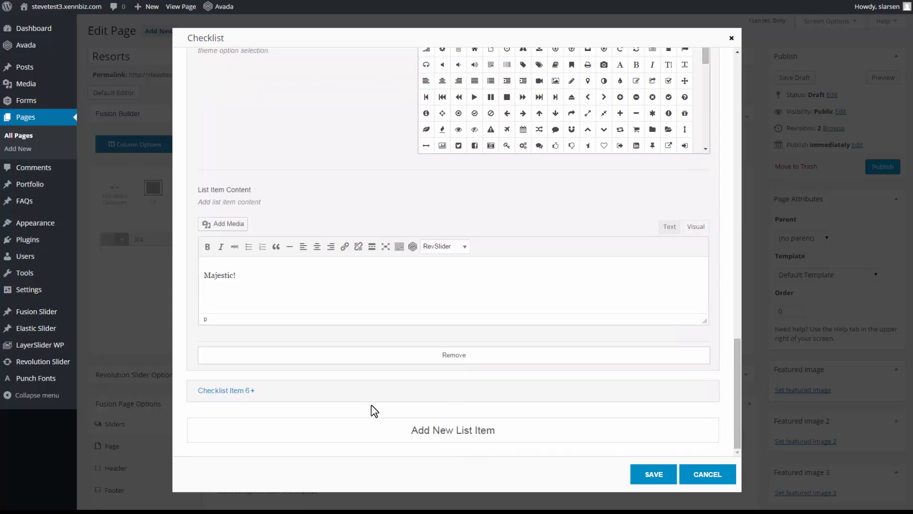
{"action": "type", "text": "Luxurious"}
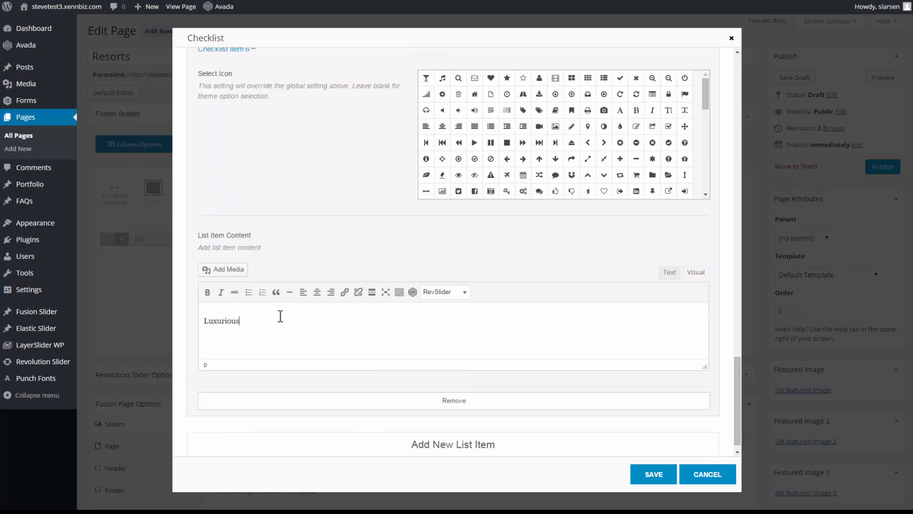
{"action": "type", "text": "Stunni"}
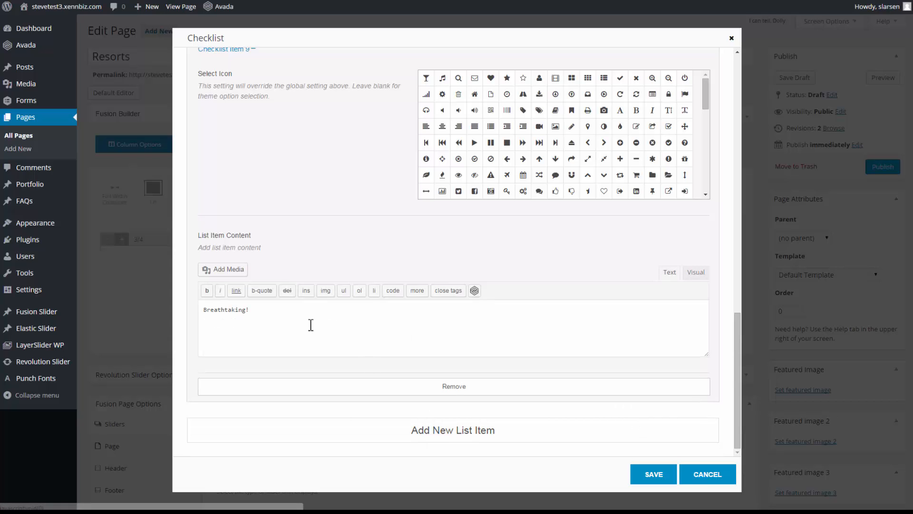
{"action": "mouse_move", "coordinate": [665, 488]}
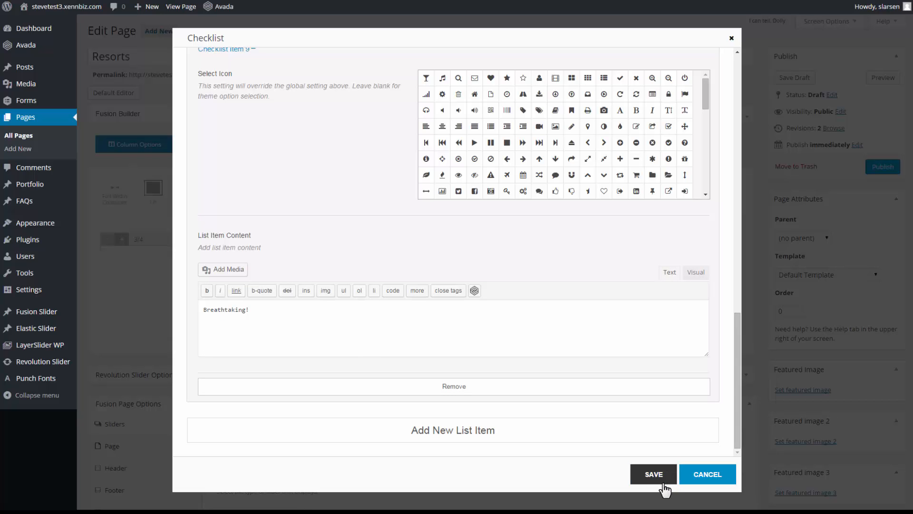
{"action": "left_click", "coordinate": [653, 473]}
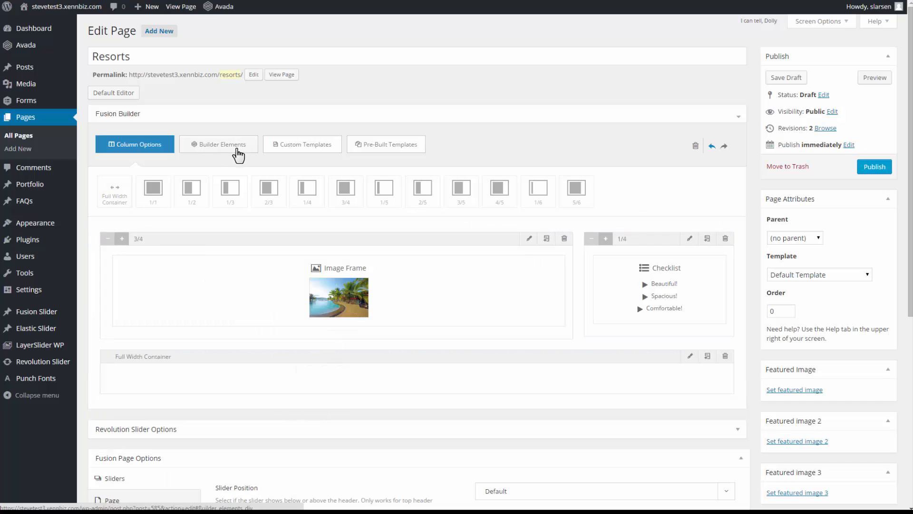
Drag a Button element into the Full Width Container and open its settings
{"action": "left_click", "coordinate": [219, 143]}
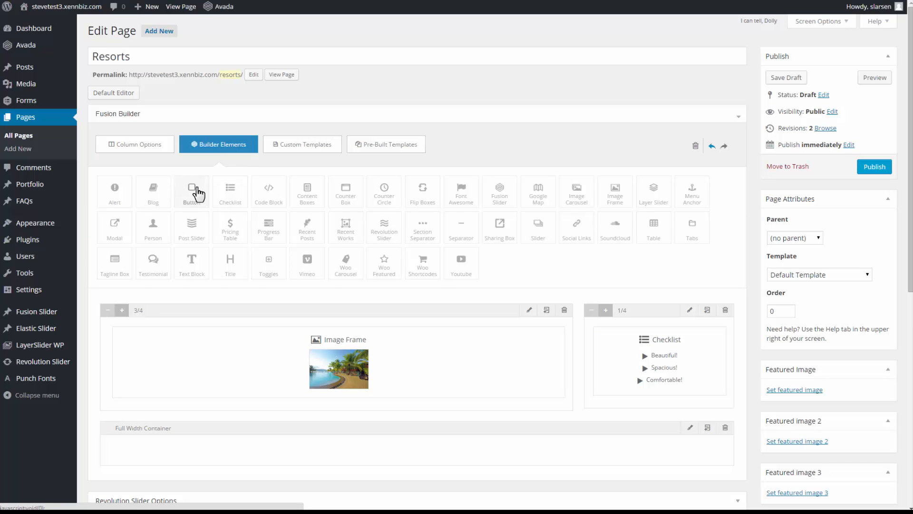
{"action": "left_click_drag", "start_coordinate": [191, 191], "coordinate": [243, 438]}
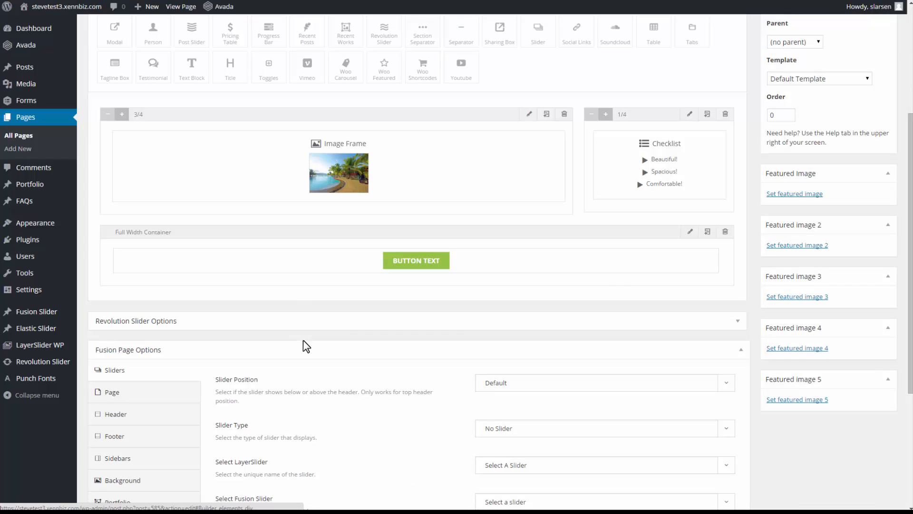
{"action": "left_click", "coordinate": [416, 260]}
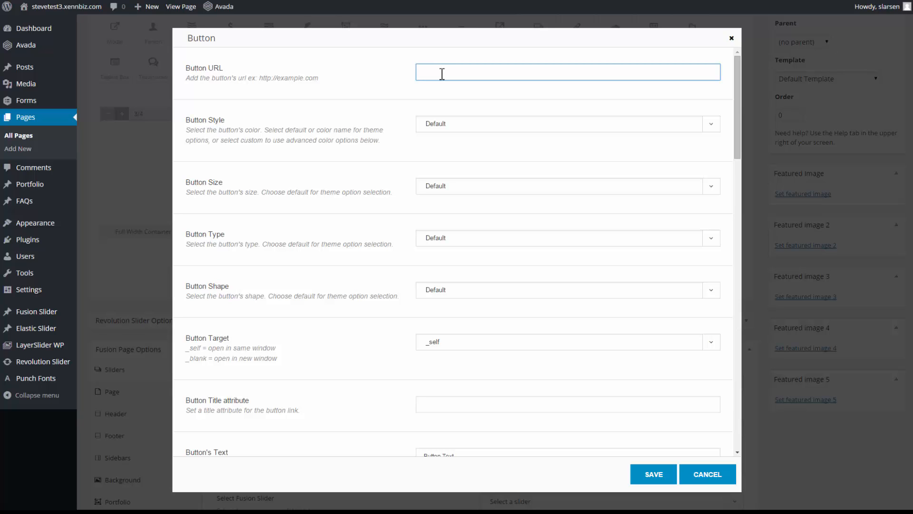
Set the button text to 'Join Now' and its size to XLarge
{"action": "scroll", "scroll_direction": "down", "scroll_amount": 3}
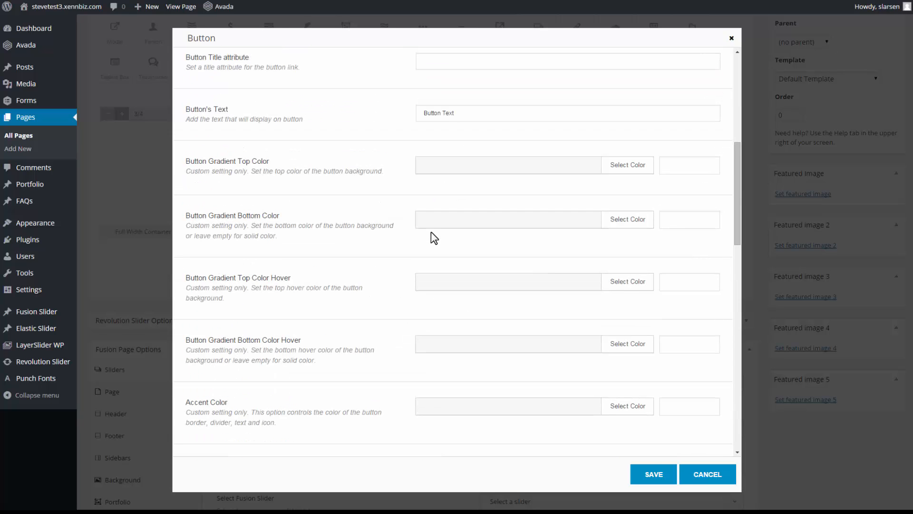
{"action": "left_click", "coordinate": [568, 113]}
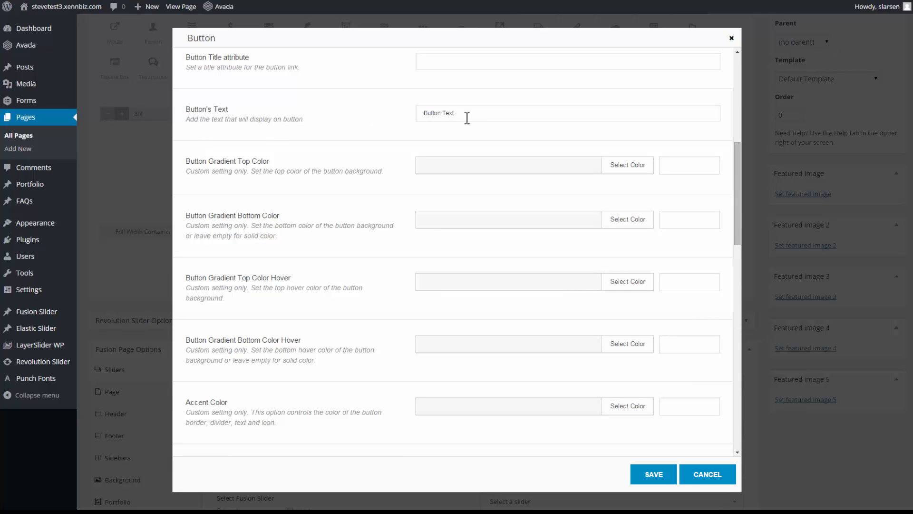
{"action": "type", "text": "Join Now"}
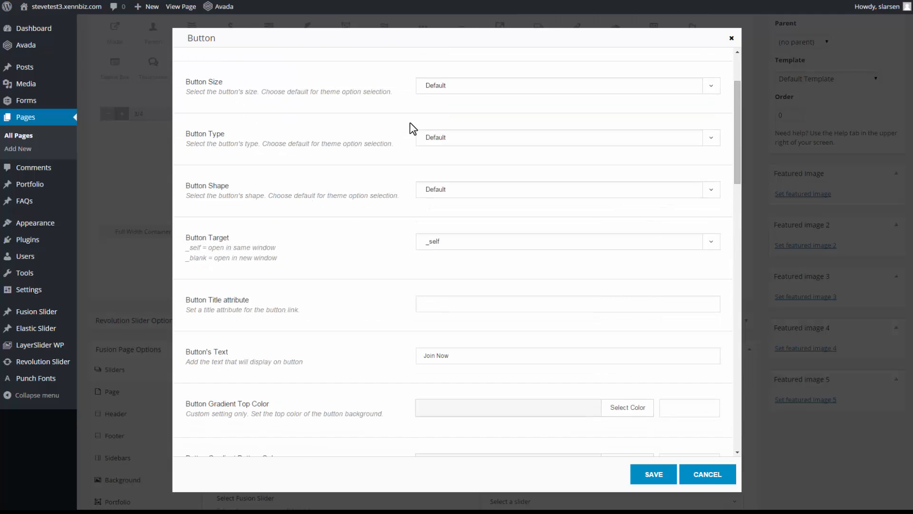
{"action": "mouse_move", "coordinate": [717, 93]}
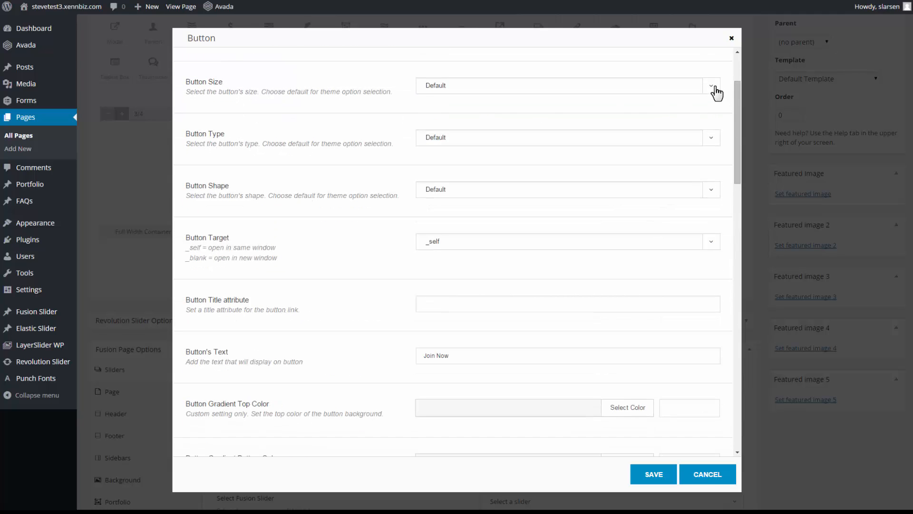
{"action": "left_click", "coordinate": [711, 86]}
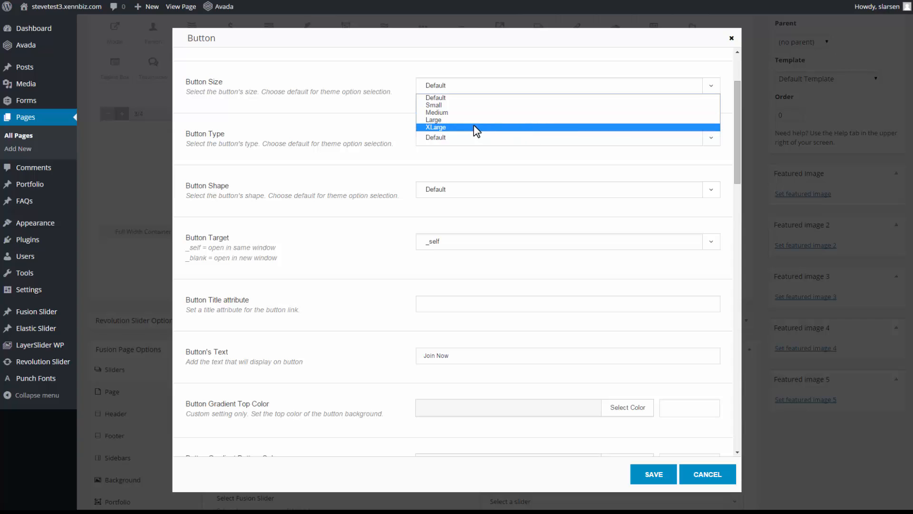
{"action": "left_click", "coordinate": [435, 126]}
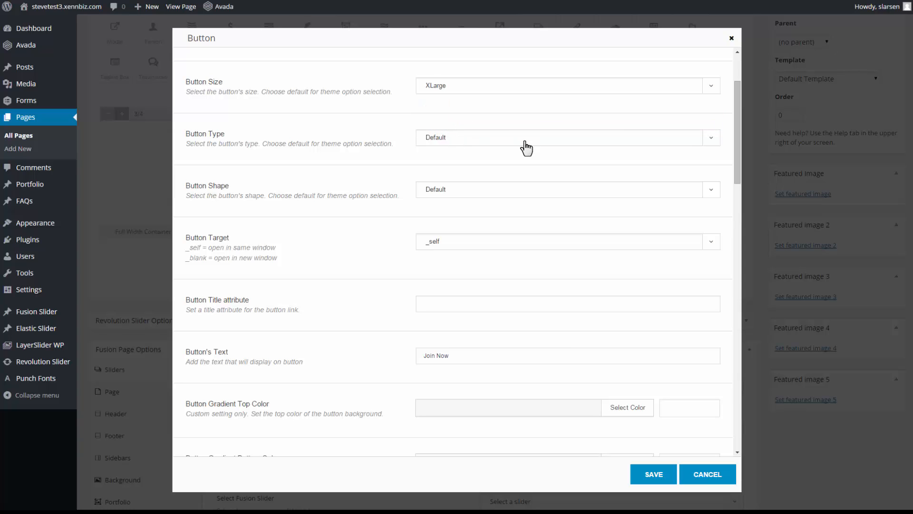
Make the button a blue 3D button with a round shape, and save
{"action": "left_click", "coordinate": [567, 138]}
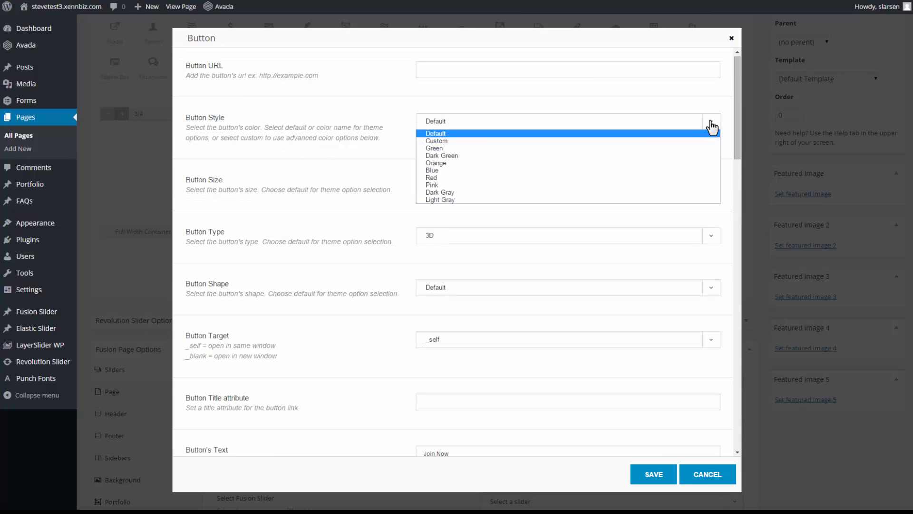
{"action": "left_click", "coordinate": [433, 170]}
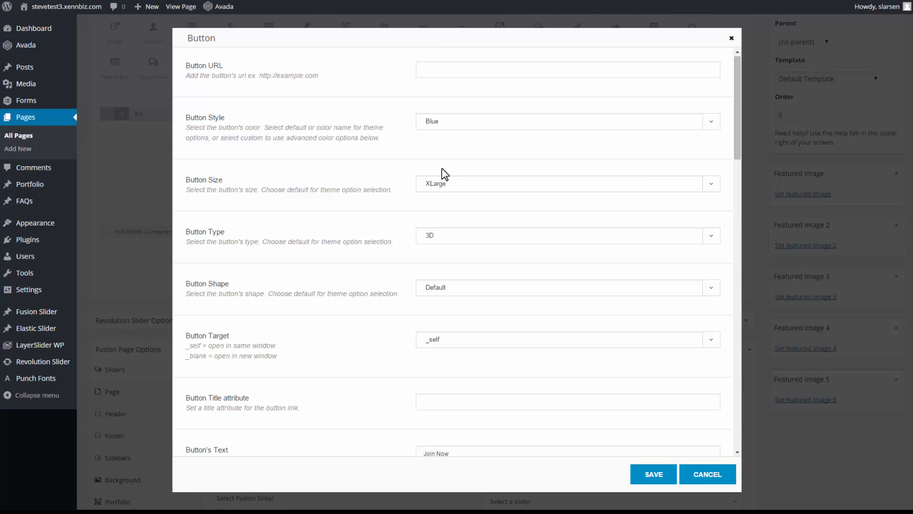
{"action": "mouse_move", "coordinate": [194, 287]}
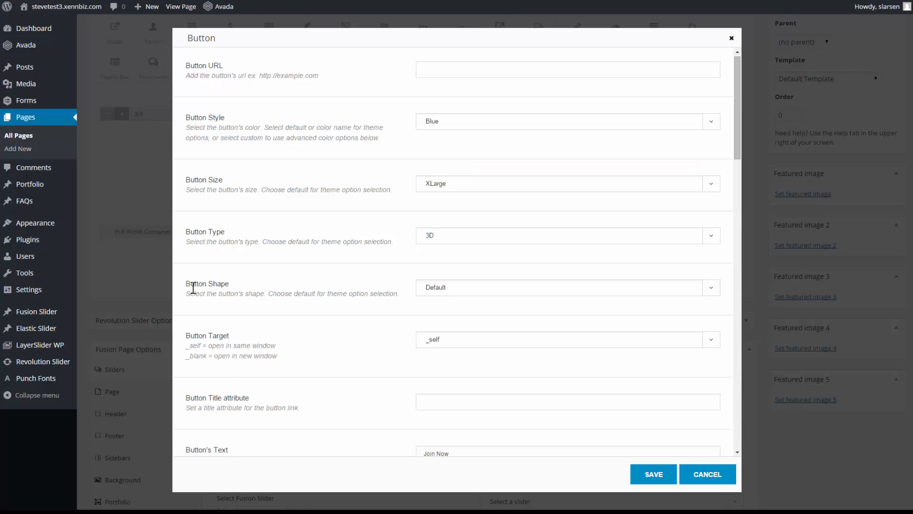
{"action": "left_click", "coordinate": [710, 288]}
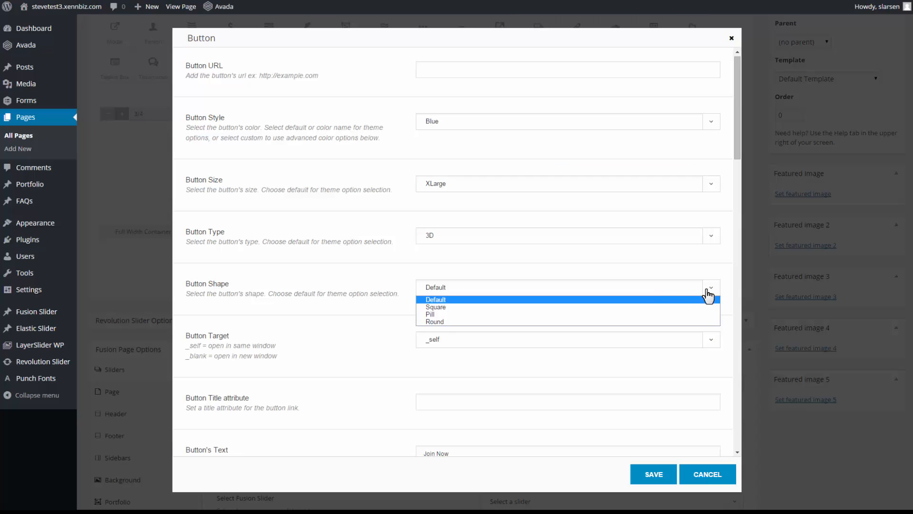
{"action": "mouse_move", "coordinate": [435, 321]}
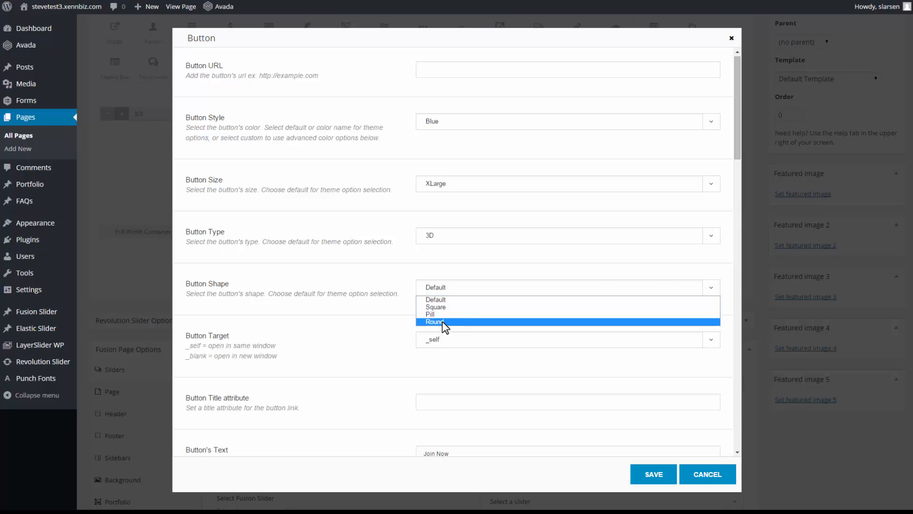
{"action": "left_click", "coordinate": [436, 322]}
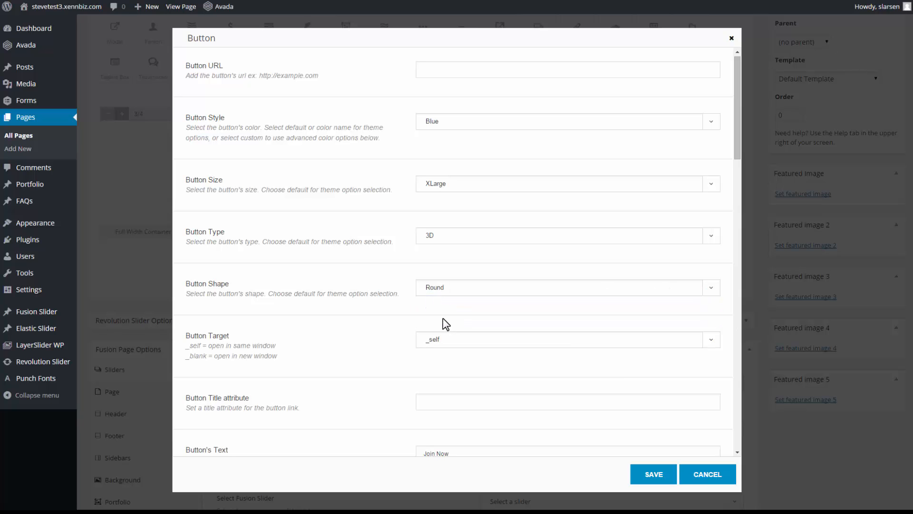
{"action": "scroll", "scroll_direction": "down", "scroll_amount": 3}
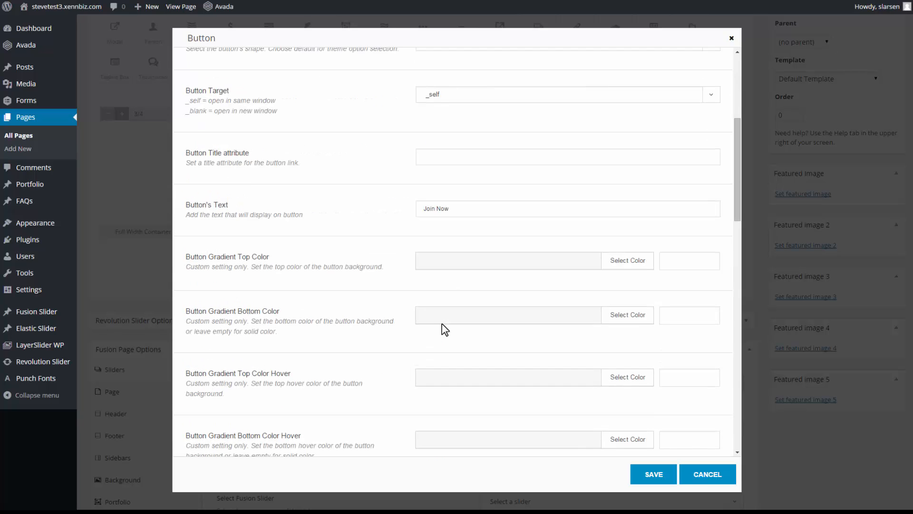
{"action": "scroll", "scroll_direction": "down", "scroll_amount": 3}
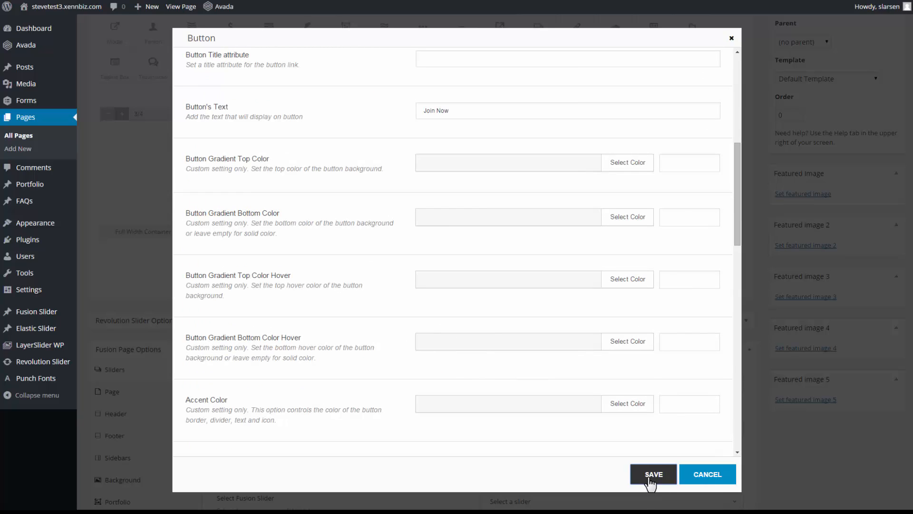
{"action": "left_click", "coordinate": [652, 474]}
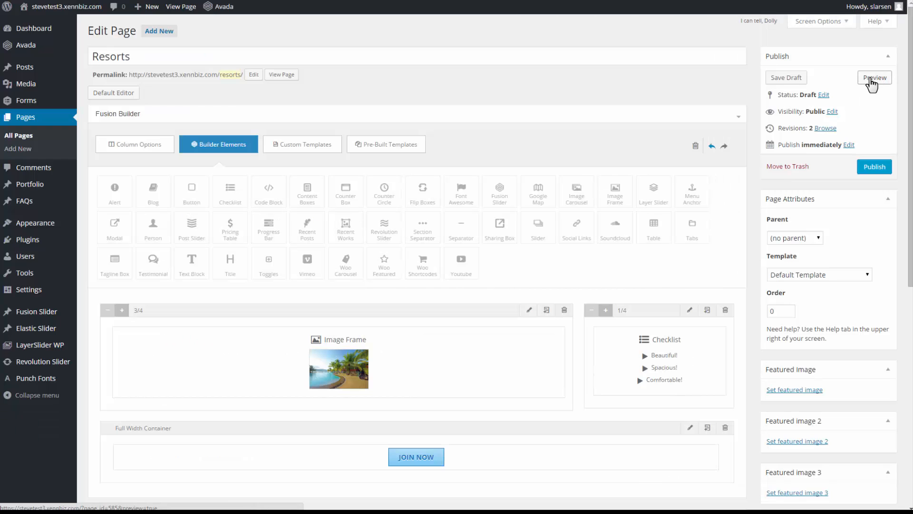
Preview the Resorts draft and scroll down to the Join Now button below the photo and checklist
{"action": "left_click", "coordinate": [874, 78]}
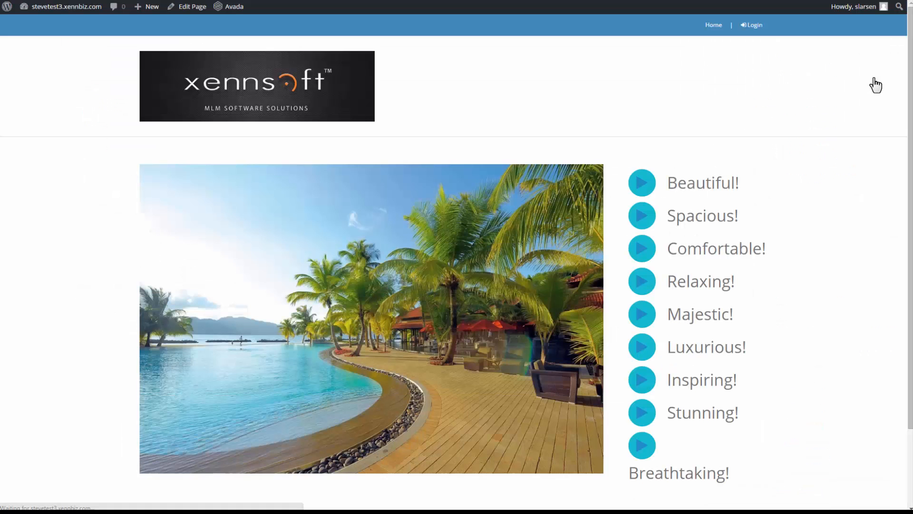
{"action": "scroll", "scroll_direction": "down", "scroll_amount": 3}
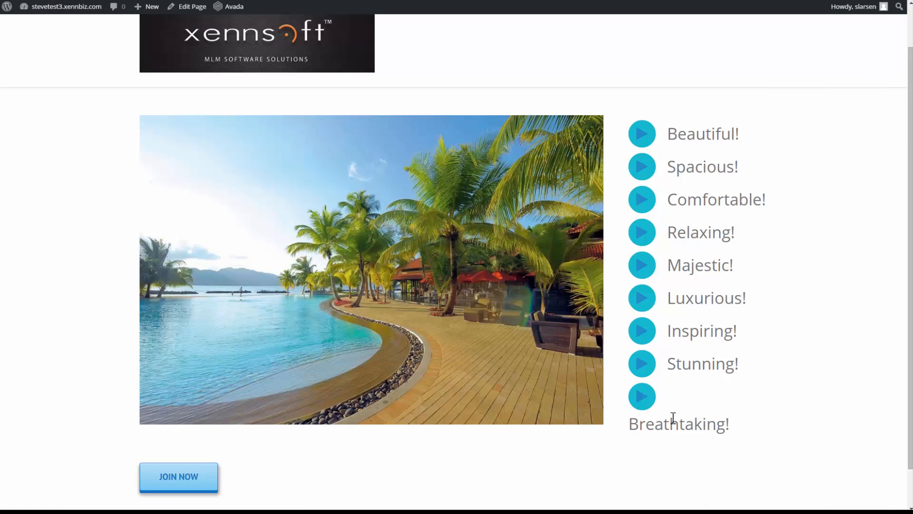
{"action": "mouse_move", "coordinate": [698, 415]}
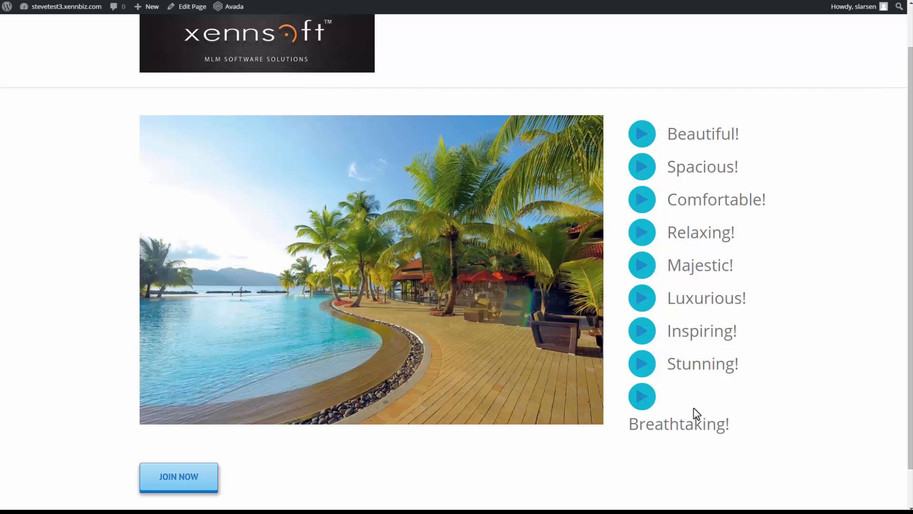
{"action": "mouse_move", "coordinate": [153, 503]}
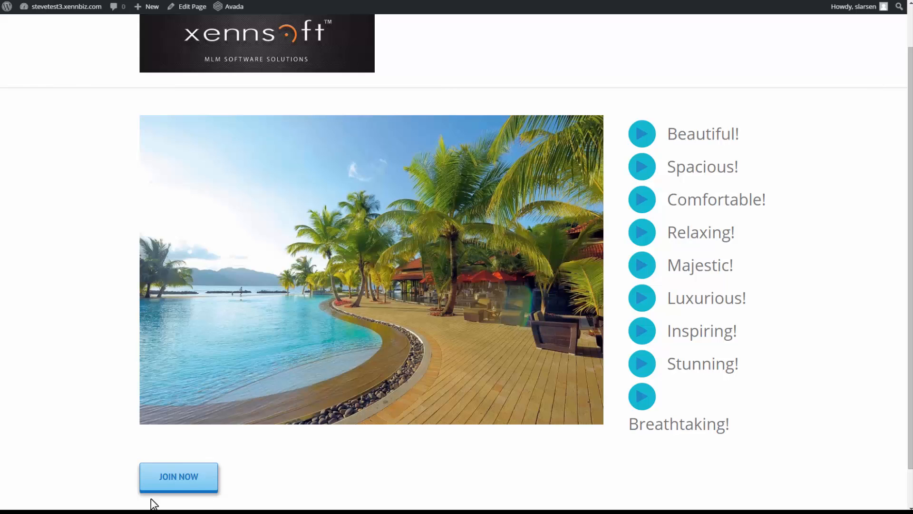
{"action": "mouse_move", "coordinate": [247, 488]}
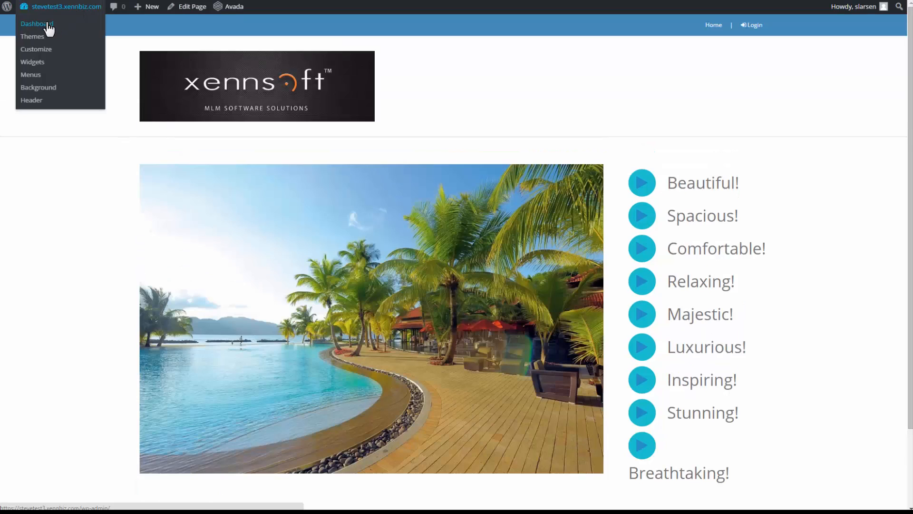
Open Home from All Pages, view it live, and follow Join to the store's $20/$30/$40 page
{"action": "left_click", "coordinate": [37, 24]}
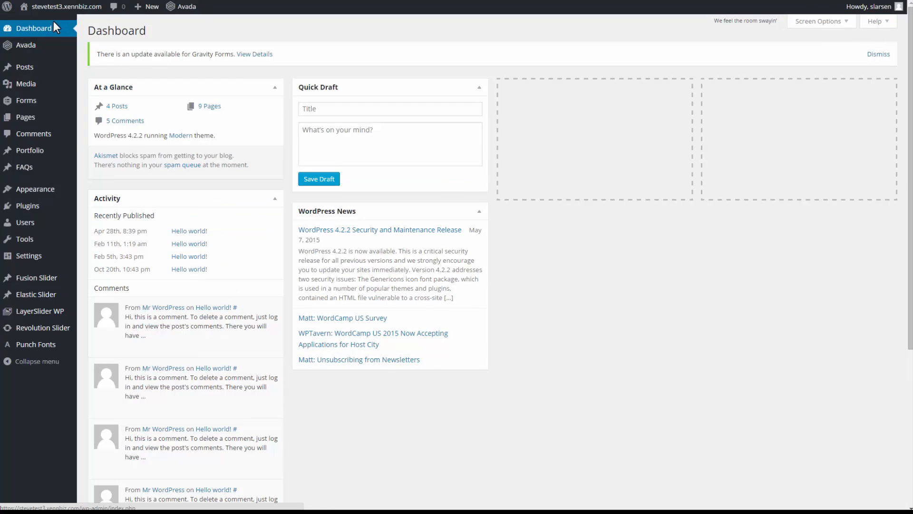
{"action": "mouse_move", "coordinate": [26, 117]}
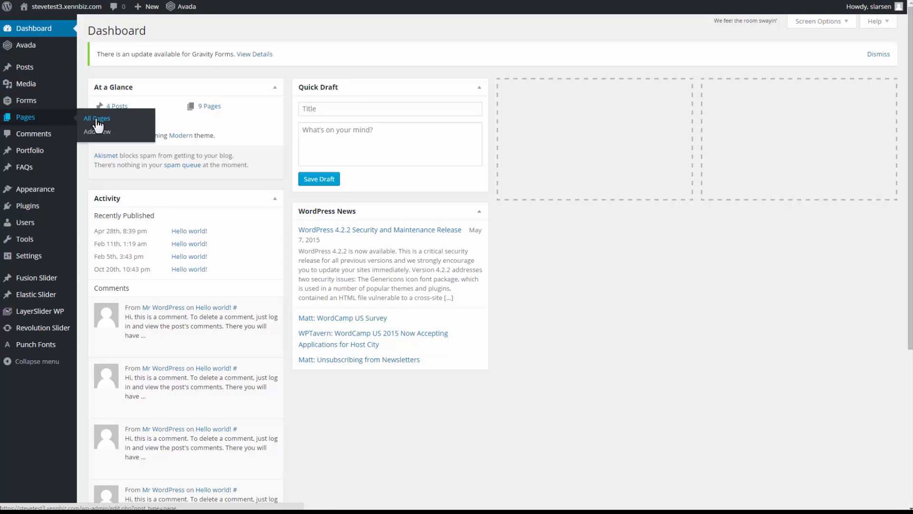
{"action": "left_click", "coordinate": [96, 119]}
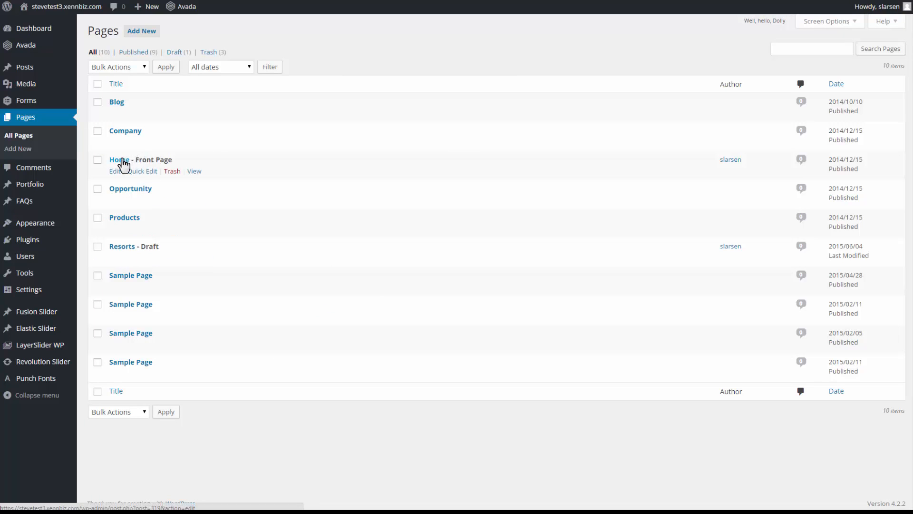
{"action": "left_click", "coordinate": [123, 159]}
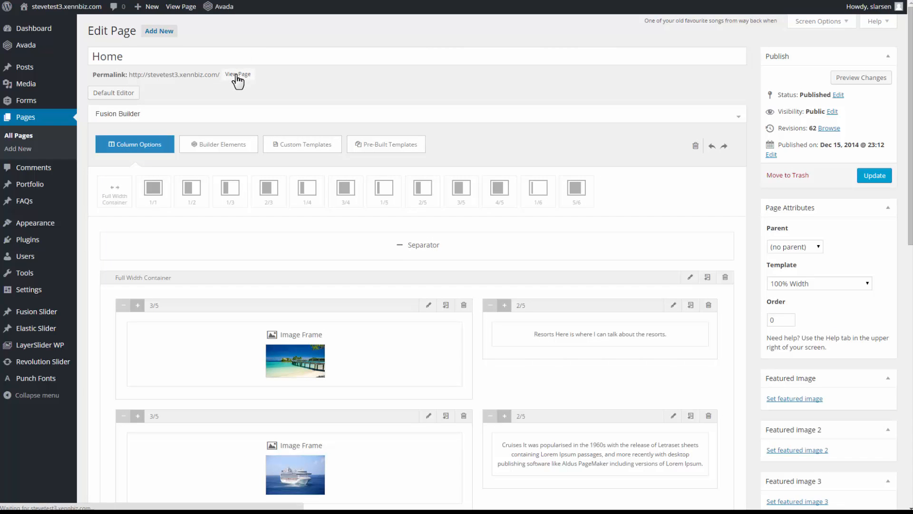
{"action": "left_click", "coordinate": [238, 75]}
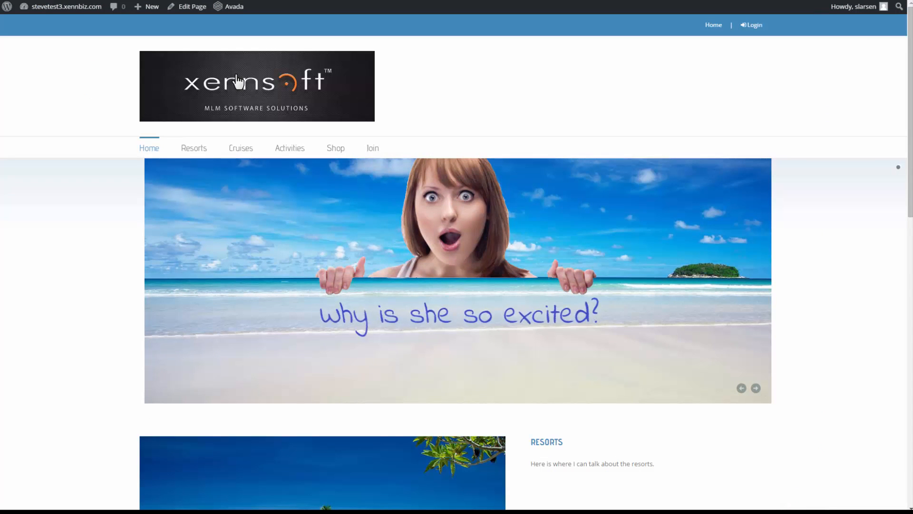
{"action": "mouse_move", "coordinate": [372, 148]}
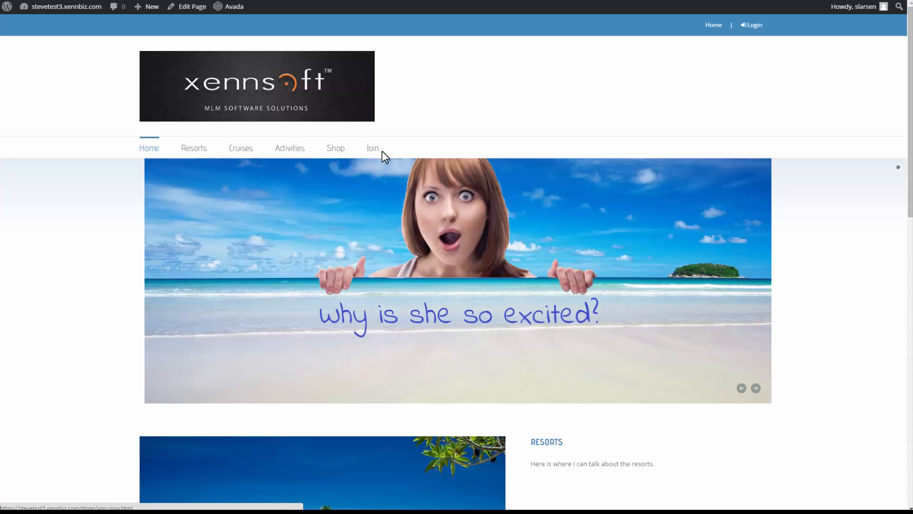
{"action": "mouse_move", "coordinate": [372, 148]}
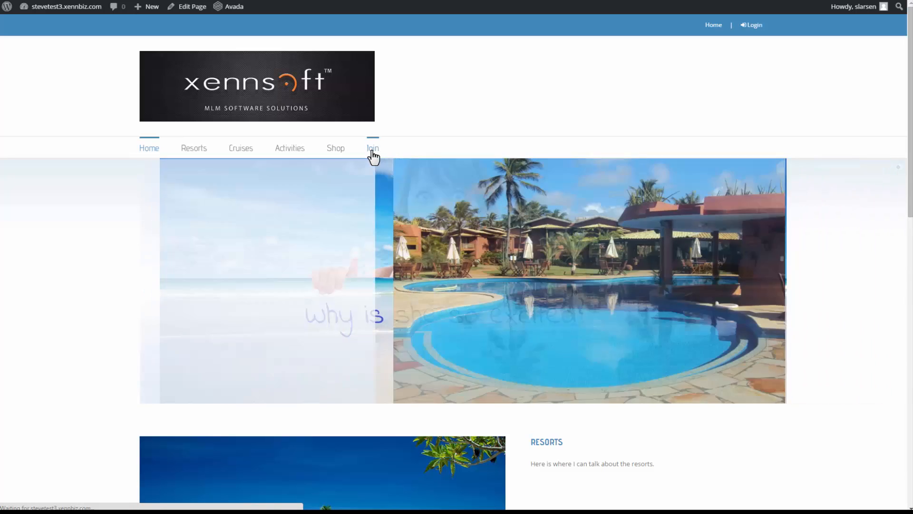
{"action": "left_click", "coordinate": [372, 148]}
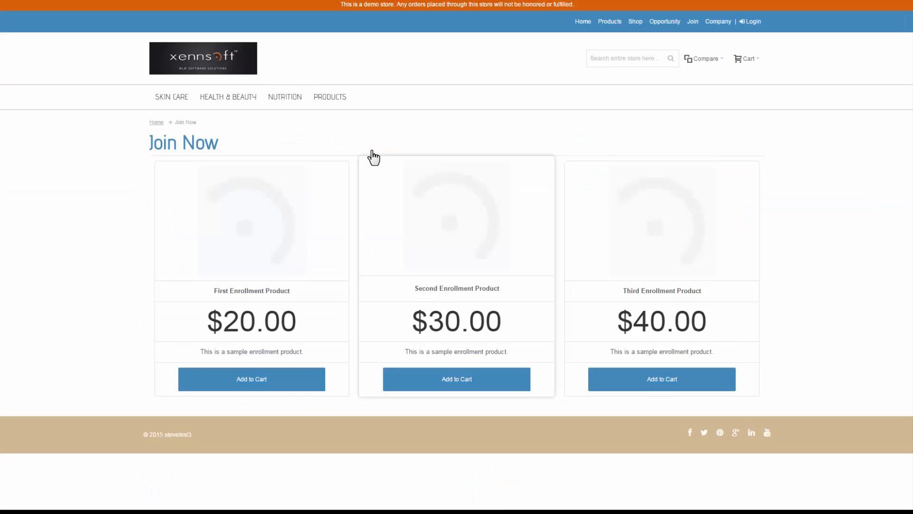
{"action": "mouse_move", "coordinate": [363, 153]}
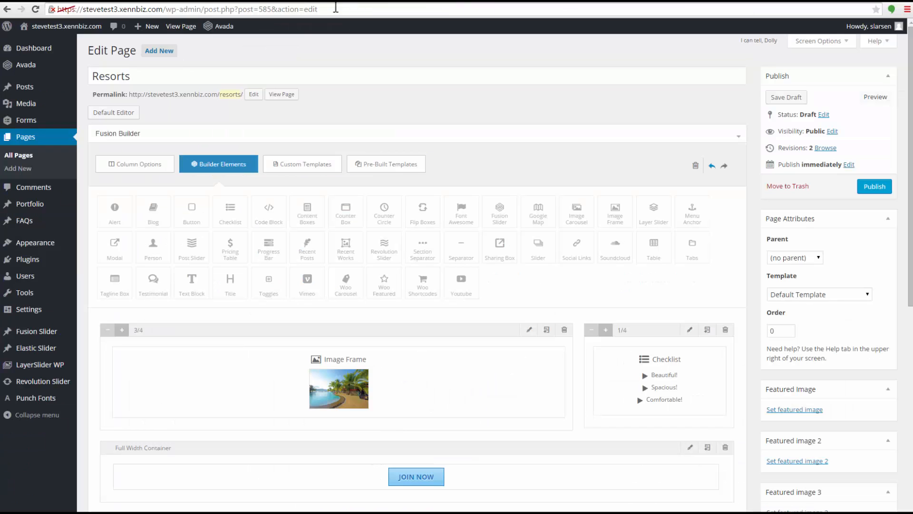
Paste the store's join page address as the Join Now button URL and save, with 2/3 and 1/3 columns
{"action": "scroll", "scroll_direction": "down", "scroll_amount": 3}
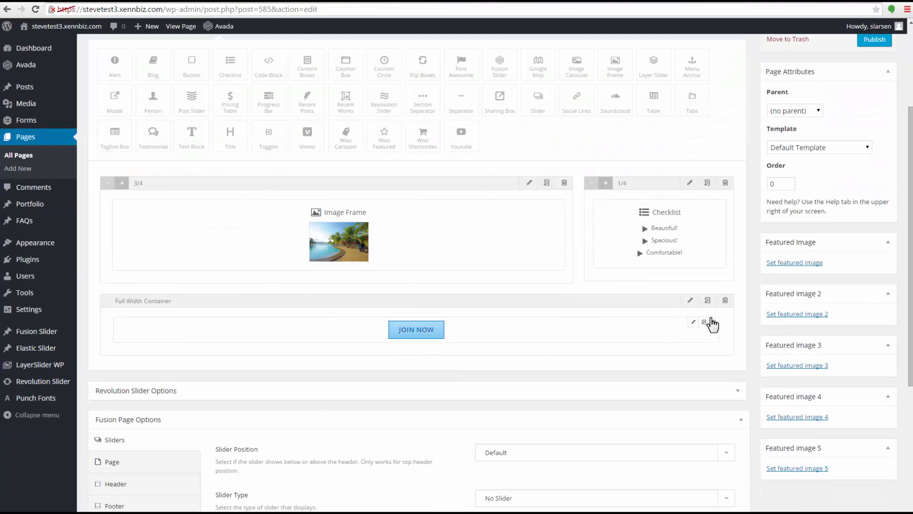
{"action": "left_click", "coordinate": [693, 322]}
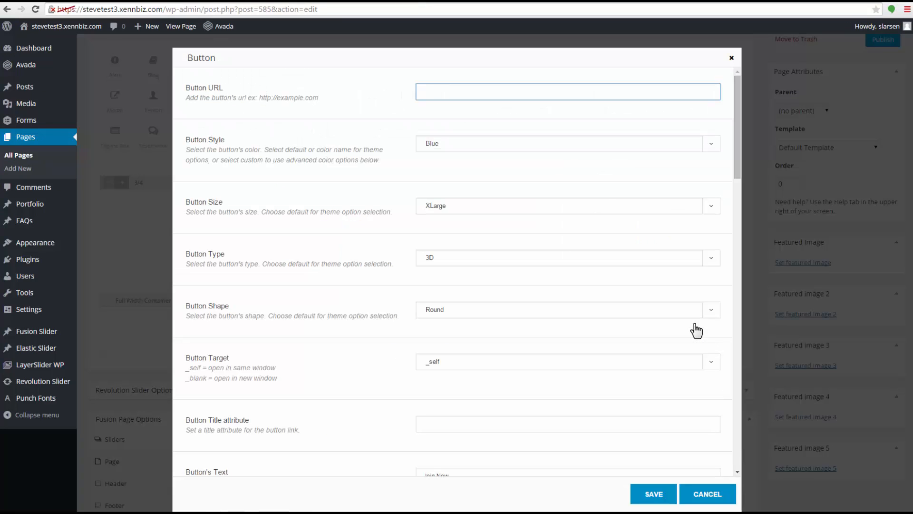
{"action": "right_click", "coordinate": [567, 91]}
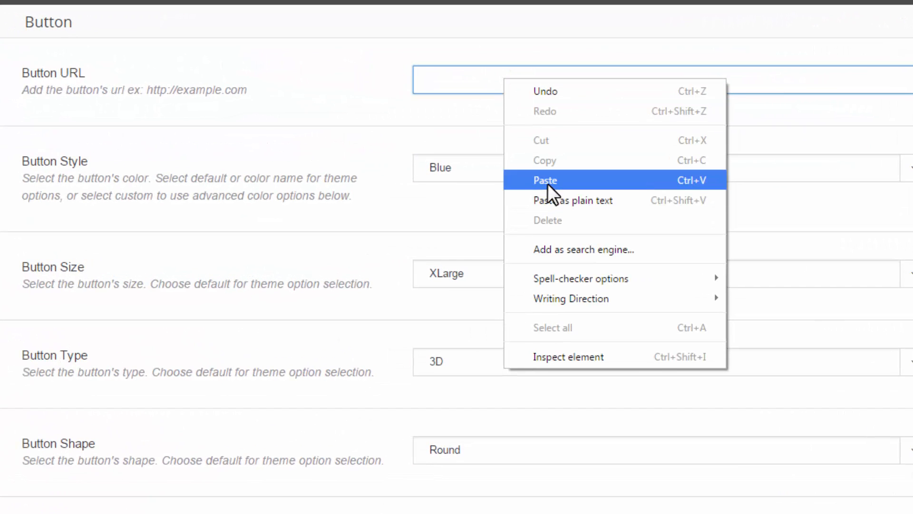
{"action": "left_click", "coordinate": [545, 180]}
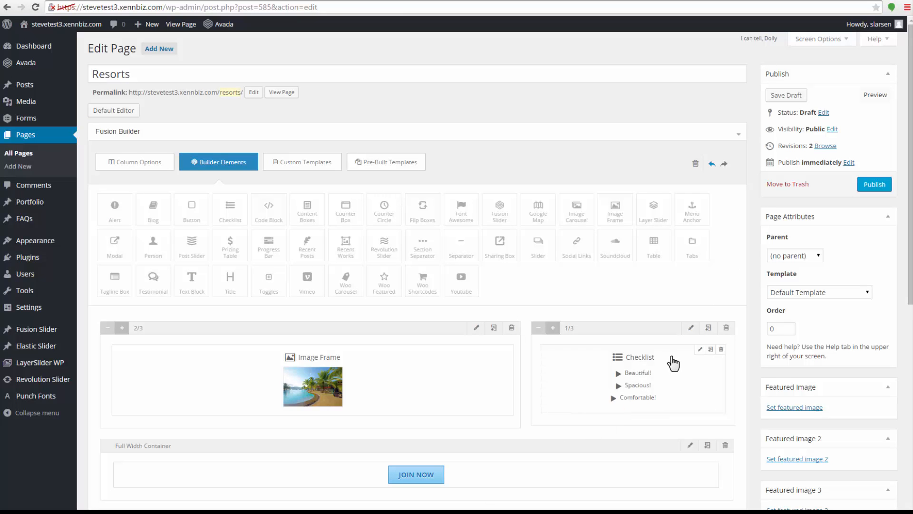
{"action": "left_click", "coordinate": [700, 348]}
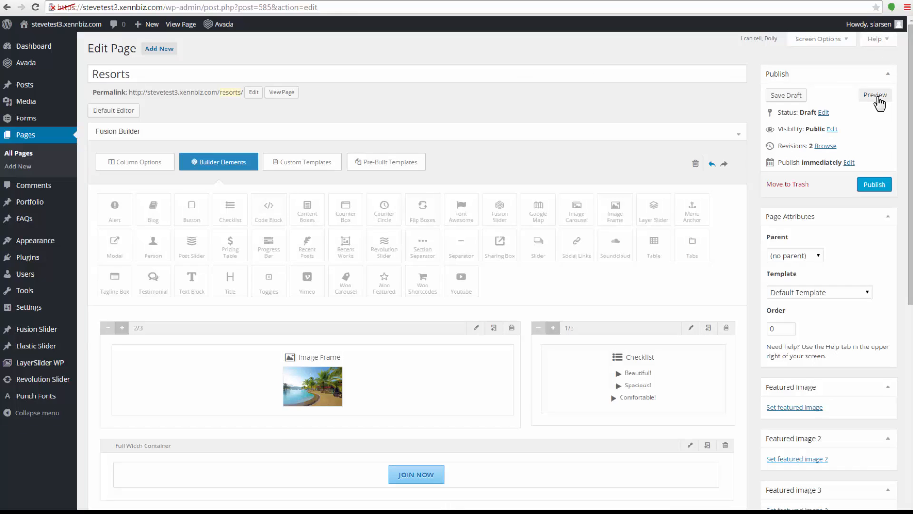
Preview the Resorts draft, check Join Now reaches the store's join page, then go Home
{"action": "left_click", "coordinate": [875, 95]}
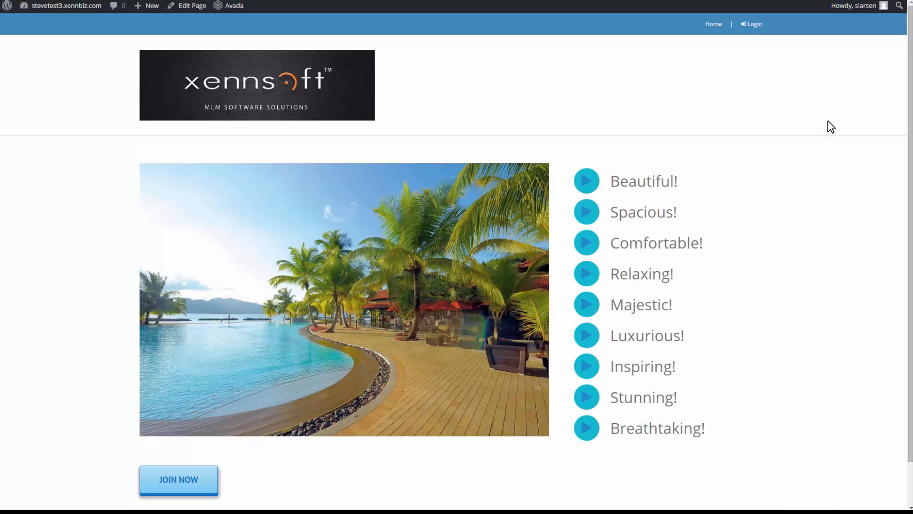
{"action": "mouse_move", "coordinate": [179, 480]}
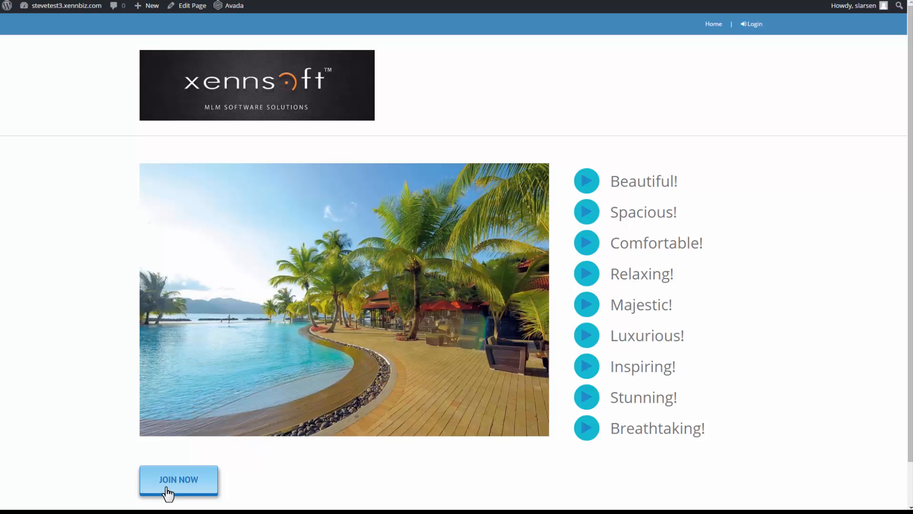
{"action": "left_click", "coordinate": [179, 479]}
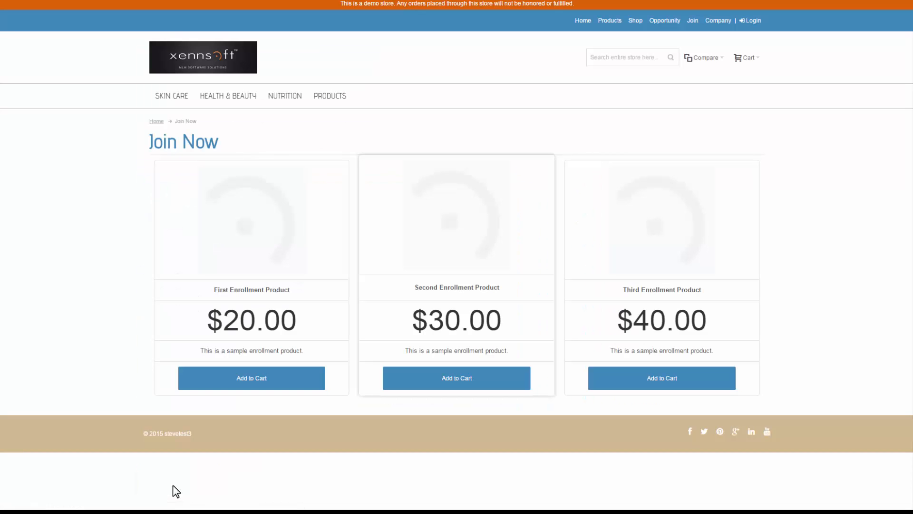
{"action": "left_click", "coordinate": [582, 21]}
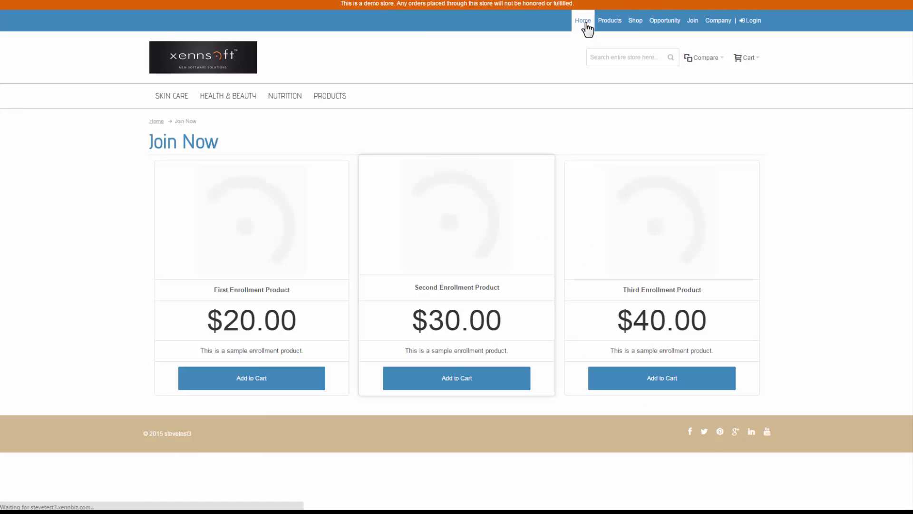
{"action": "left_click", "coordinate": [582, 21]}
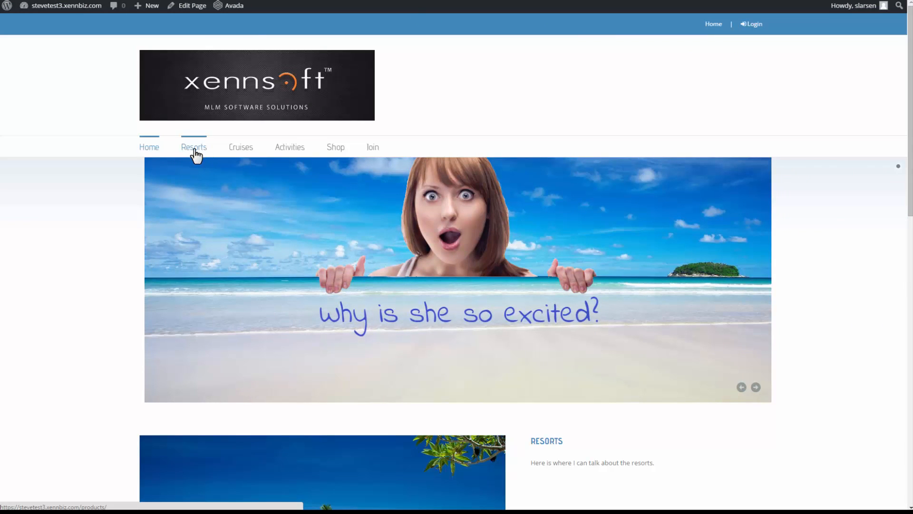
Publish the Resorts page and open Appearance > Menus to edit the Main Menu
{"action": "left_click", "coordinate": [192, 5]}
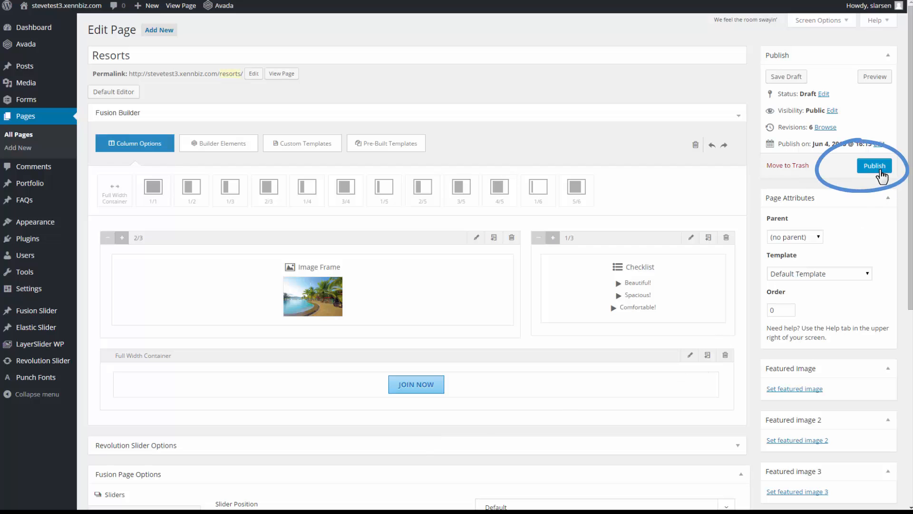
{"action": "left_click", "coordinate": [874, 165]}
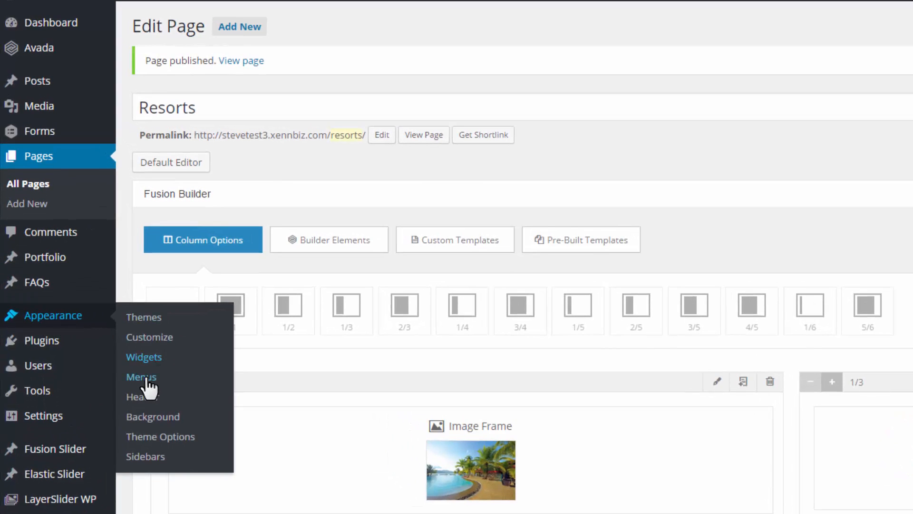
{"action": "left_click", "coordinate": [141, 376]}
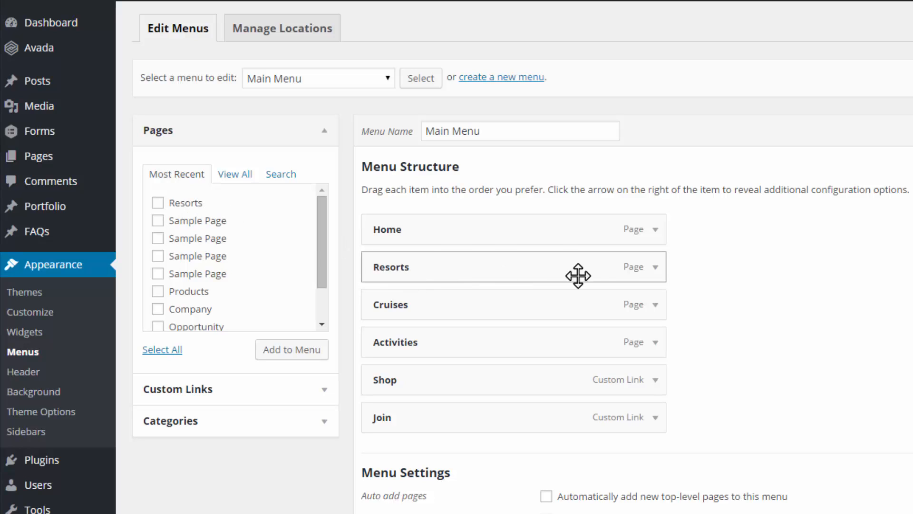
Remove the old Products-linked Resorts entry, add the Resorts page, and drag it under Home
{"action": "left_click", "coordinate": [654, 267]}
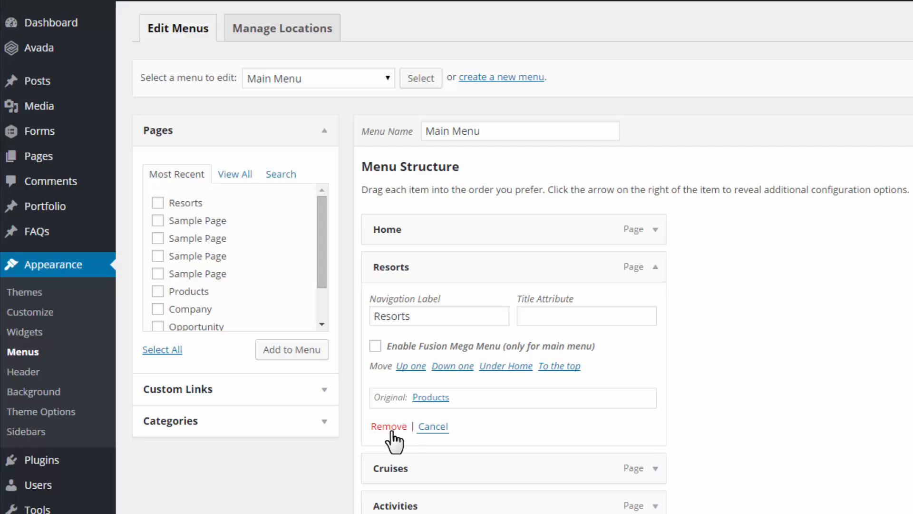
{"action": "left_click", "coordinate": [388, 426]}
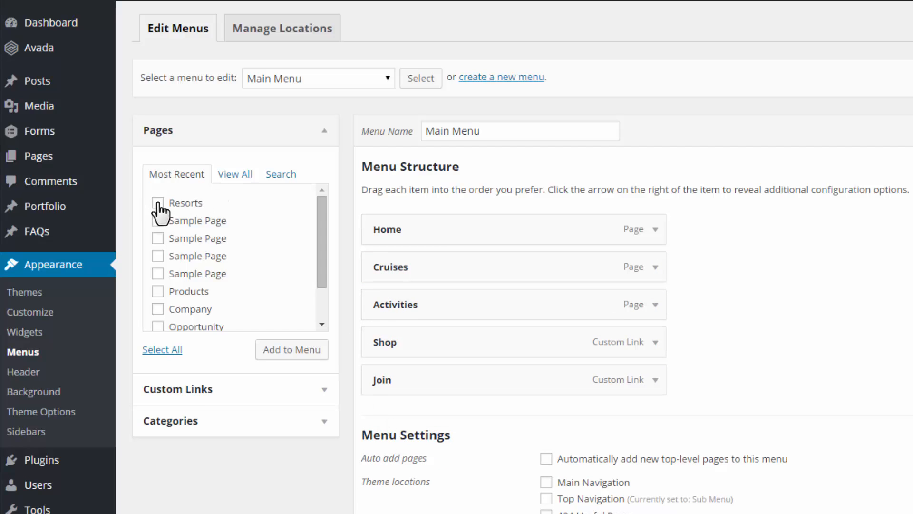
{"action": "left_click", "coordinate": [158, 203]}
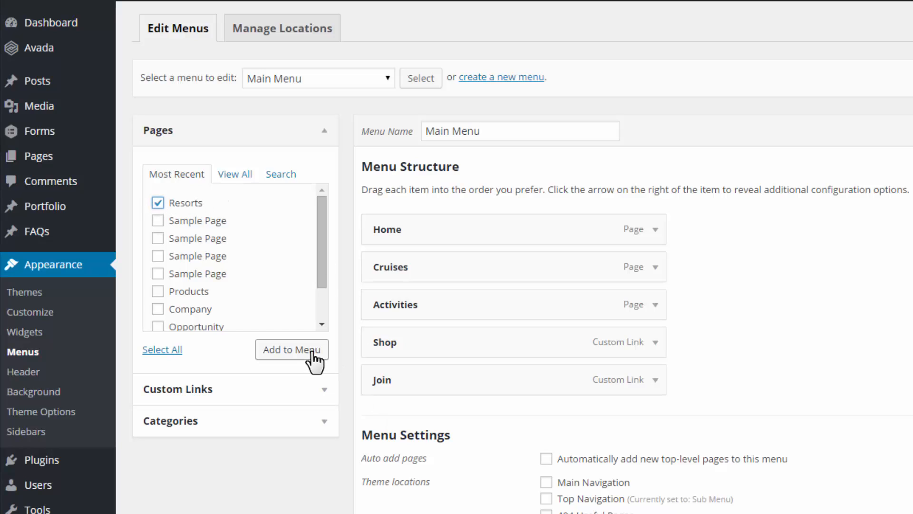
{"action": "left_click", "coordinate": [292, 349]}
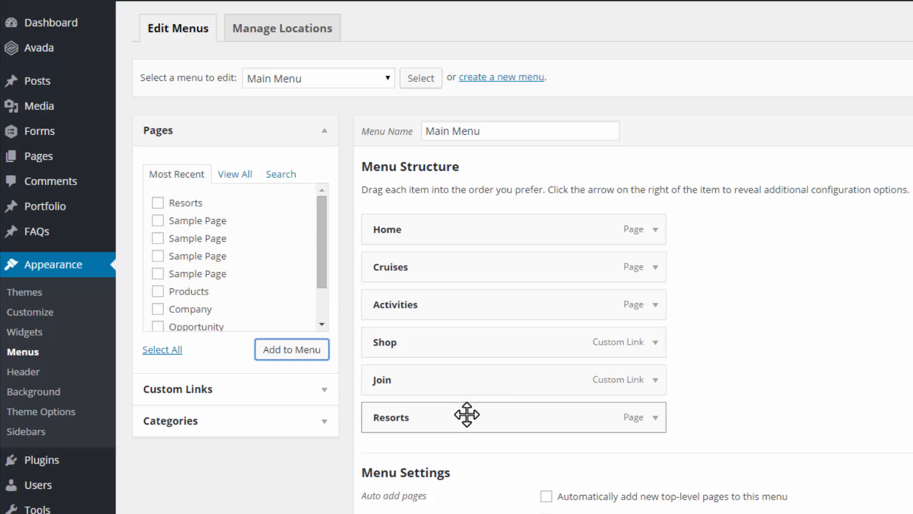
{"action": "left_click_drag", "start_coordinate": [467, 415], "coordinate": [469, 258]}
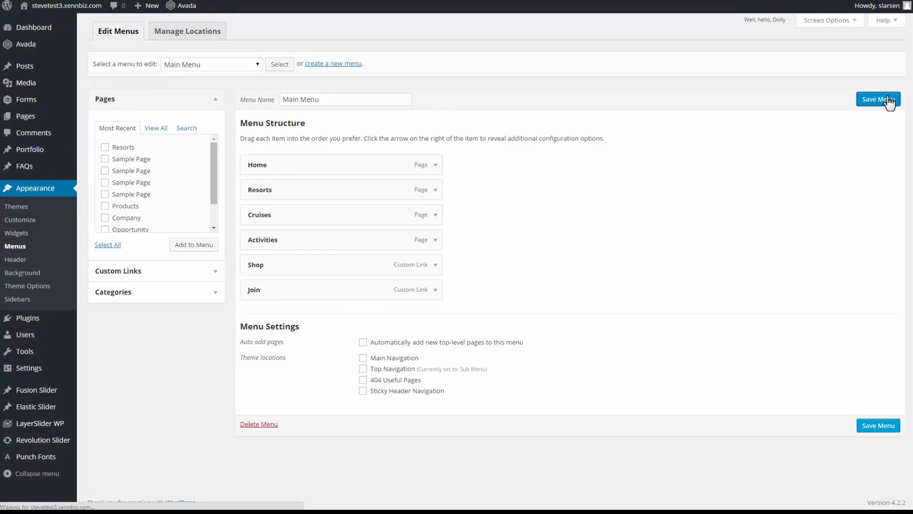
Save the Main Menu and follow the live Resorts link to the published page
{"action": "left_click", "coordinate": [878, 99]}
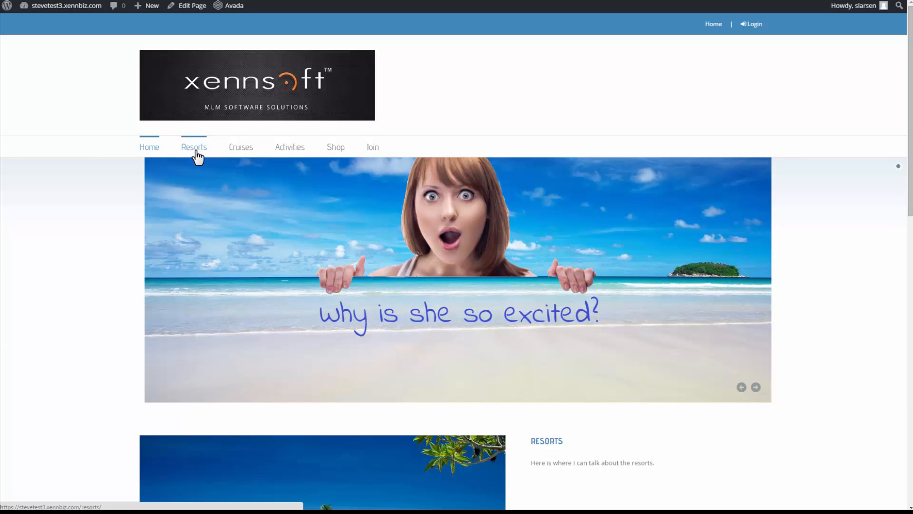
{"action": "left_click", "coordinate": [194, 147]}
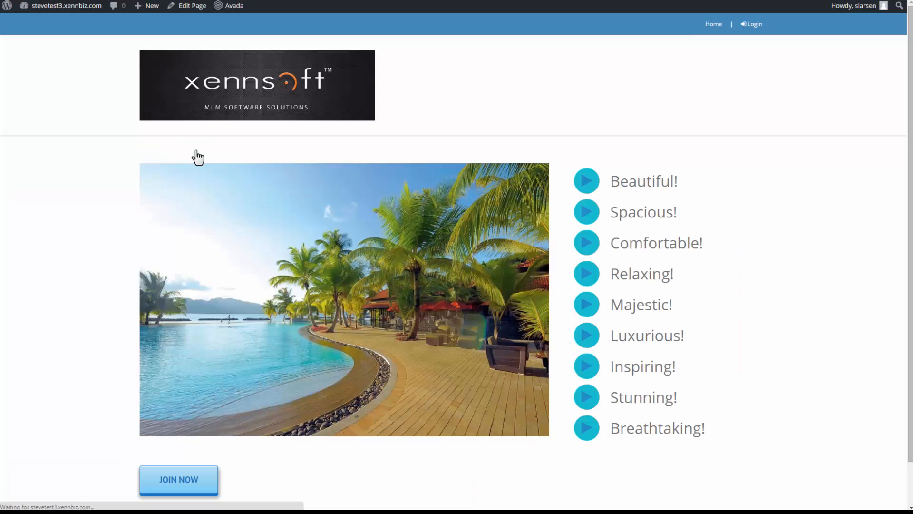